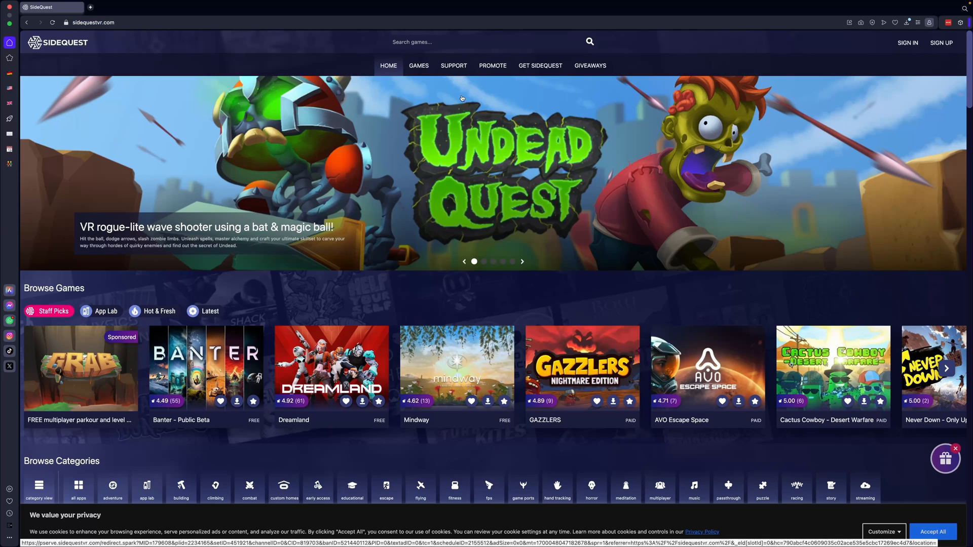
Go to the Get SideQuest page and bring the Easy and Advanced Installer download buttons into view.
left_click(540, 66)
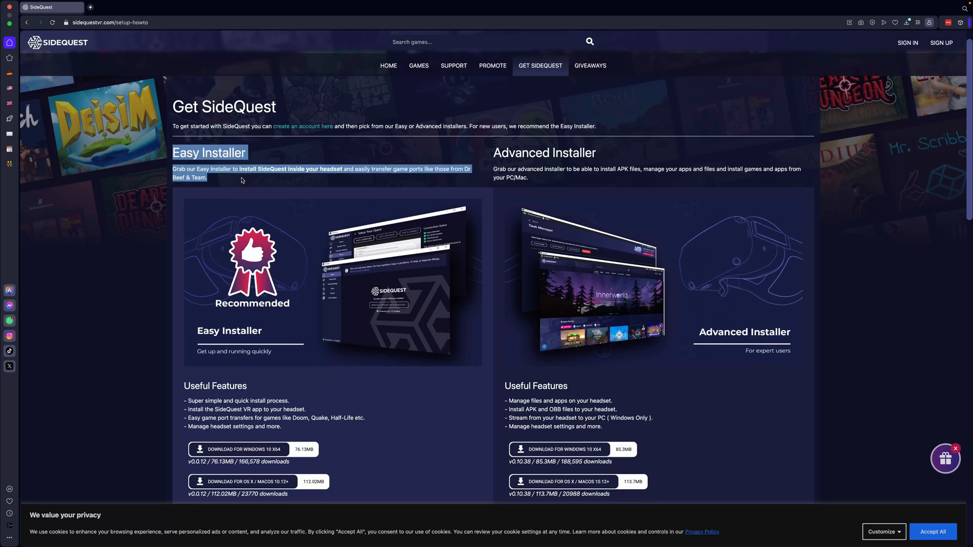
left_click(493, 153)
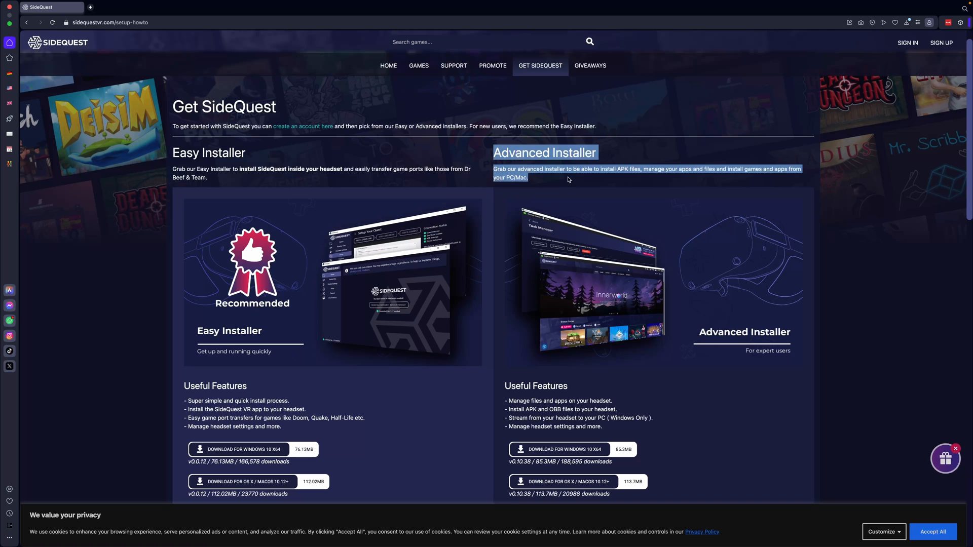
scroll("down", 3)
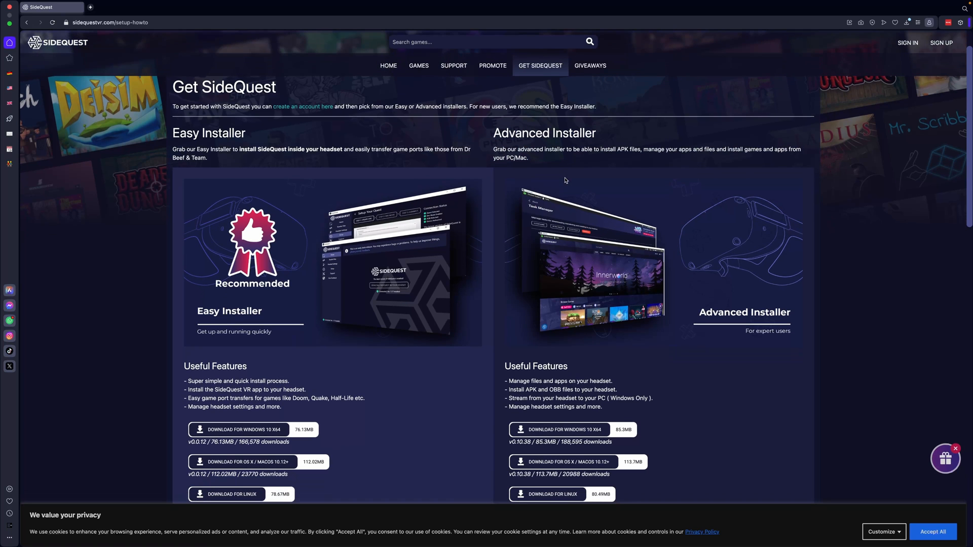
scroll("down", 3)
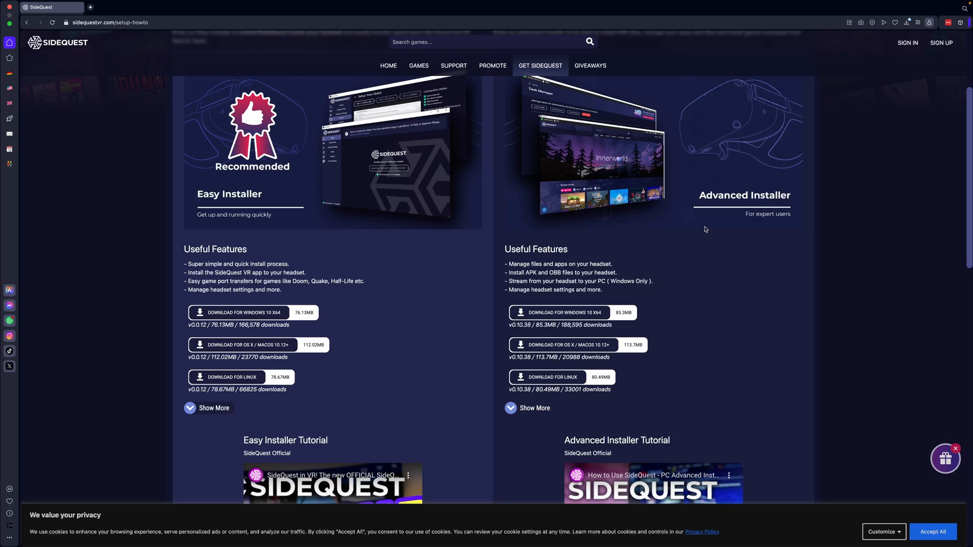
scroll("down", 3)
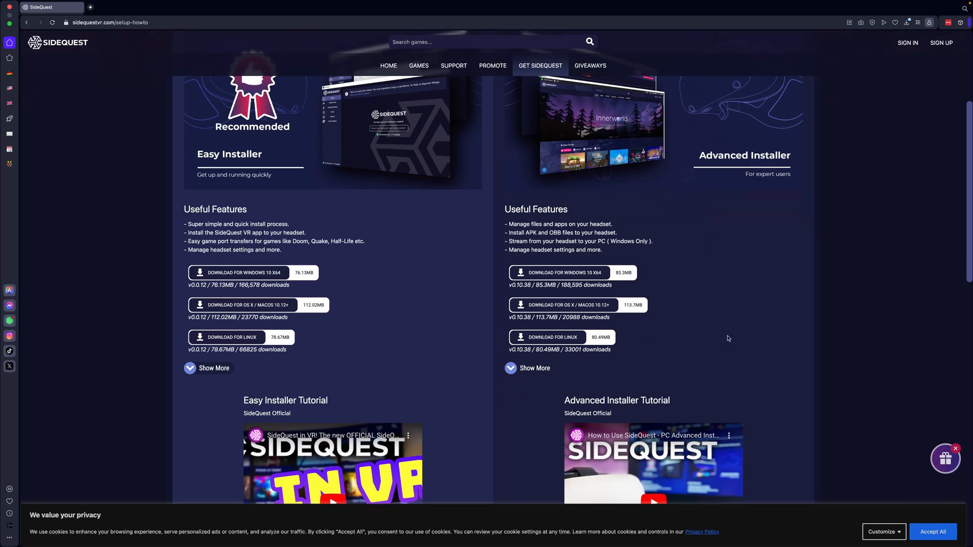
mouse_move(626, 316)
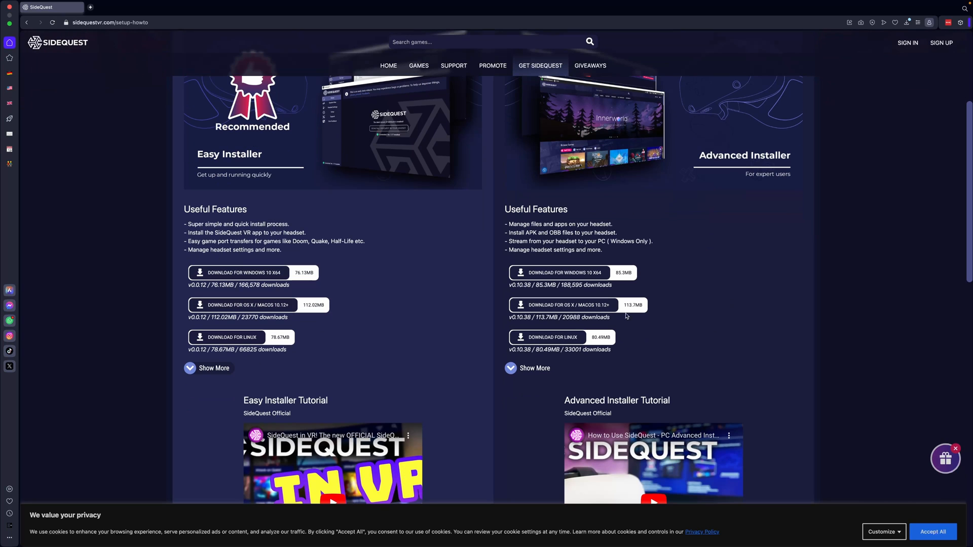
Download the macOS Advanced Installer, mount its .dmg from Downloads and launch SideQuest from it.
left_click(562, 305)
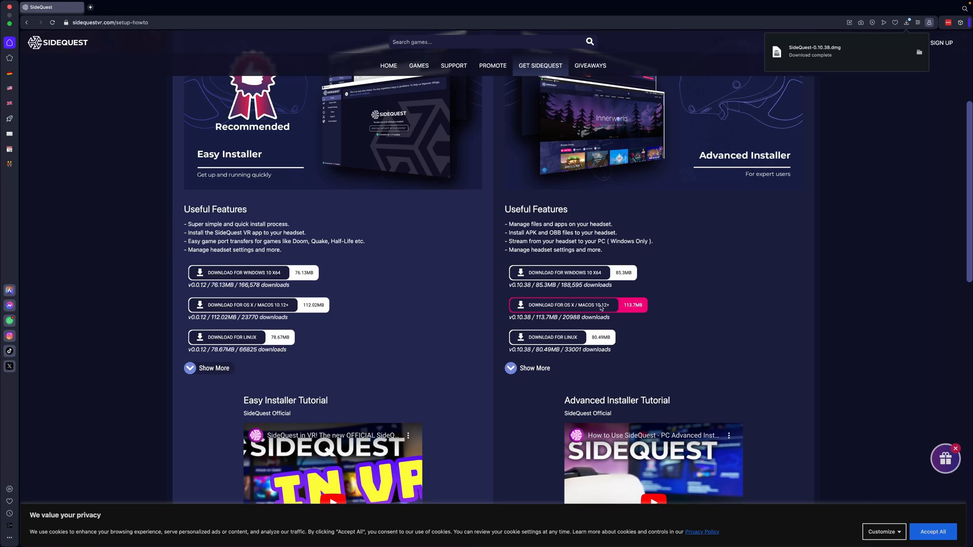
left_click(920, 52)
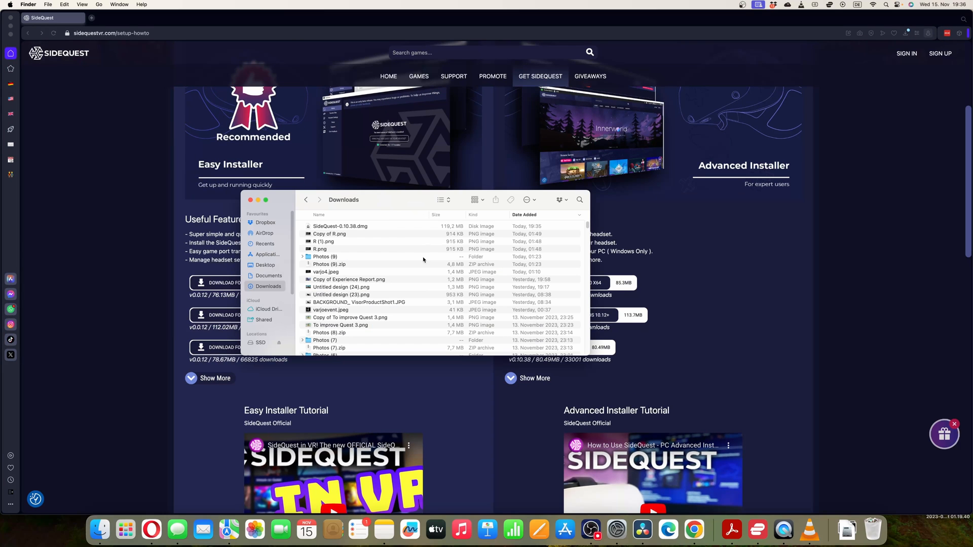
left_click(341, 226)
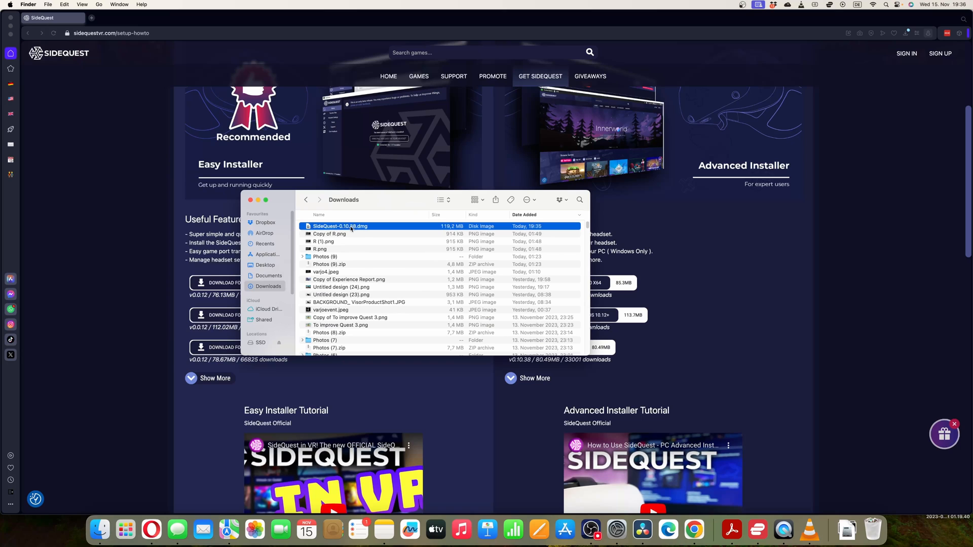
double_click(339, 226)
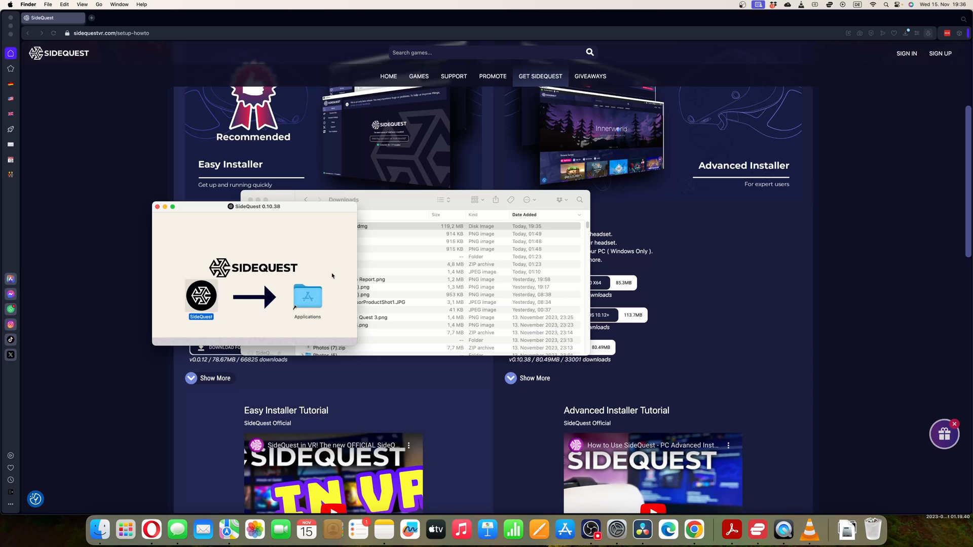
left_click(125, 529)
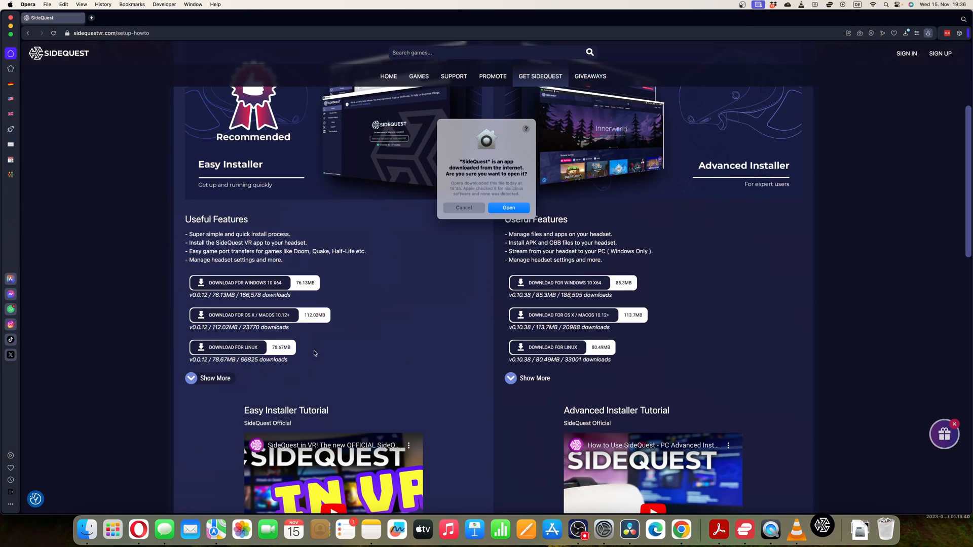
Confirm opening the downloaded SideQuest app and accept all cookies on its privacy banner.
left_click(464, 207)
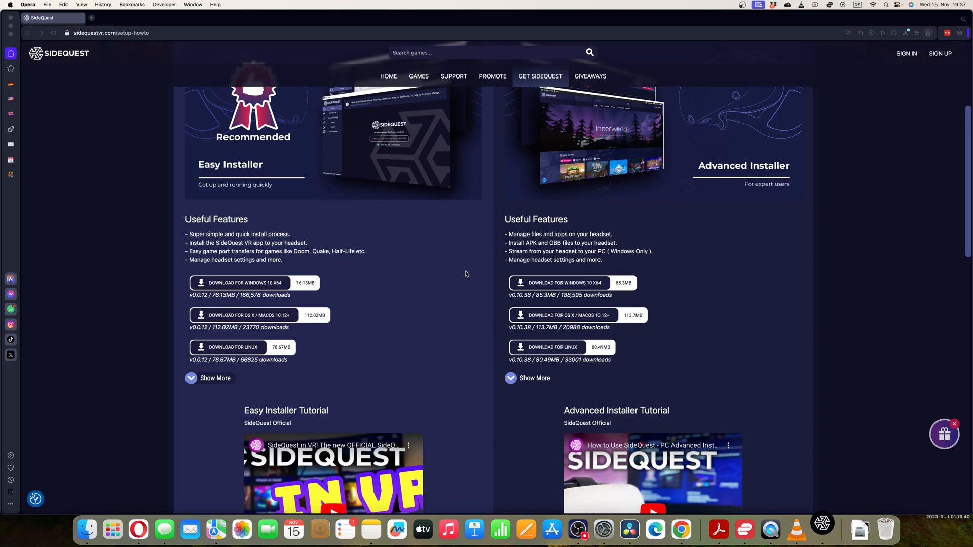
left_click(822, 529)
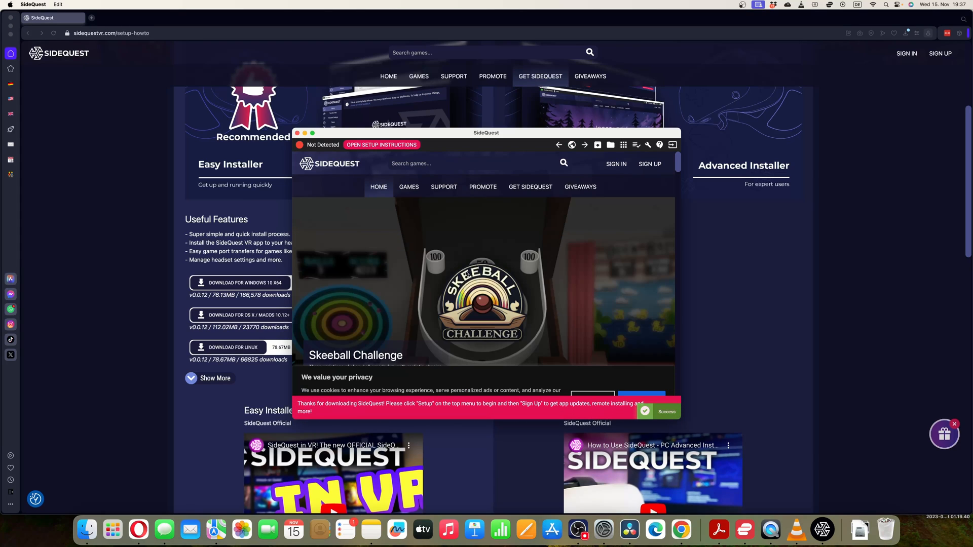
mouse_move(504, 410)
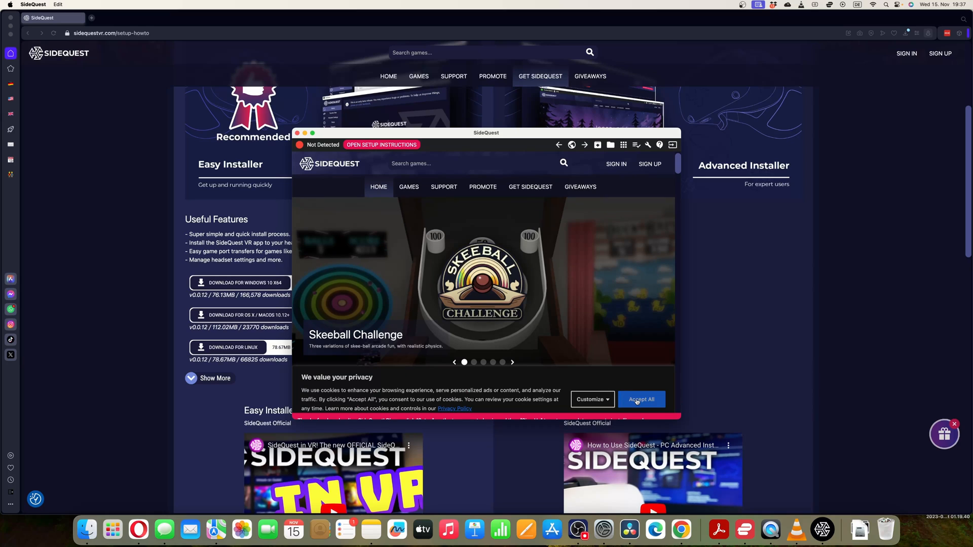
left_click(640, 399)
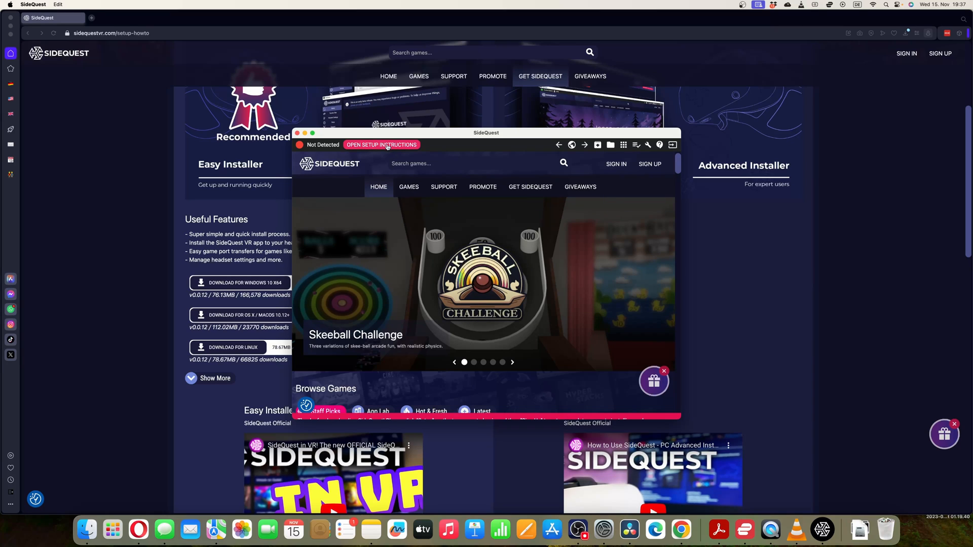
Show Step 1 of the setup instructions, select the developer.oculus.com sign-up link and start a new Opera tab.
left_click(381, 145)
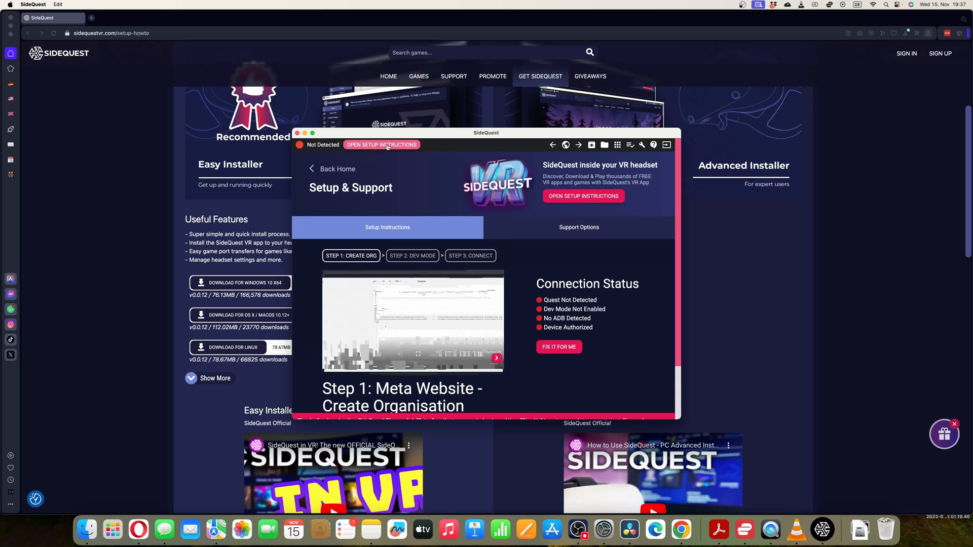
left_click(495, 359)
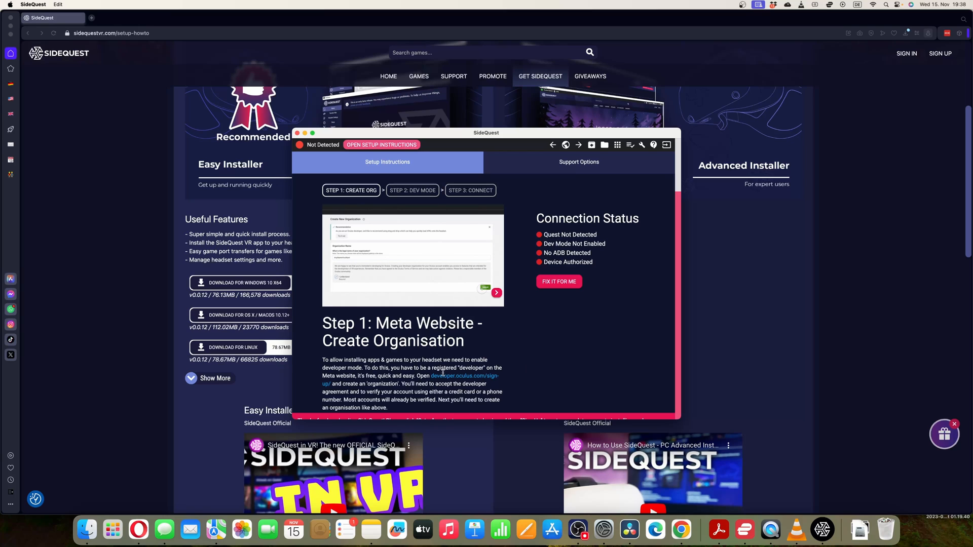
left_click(495, 292)
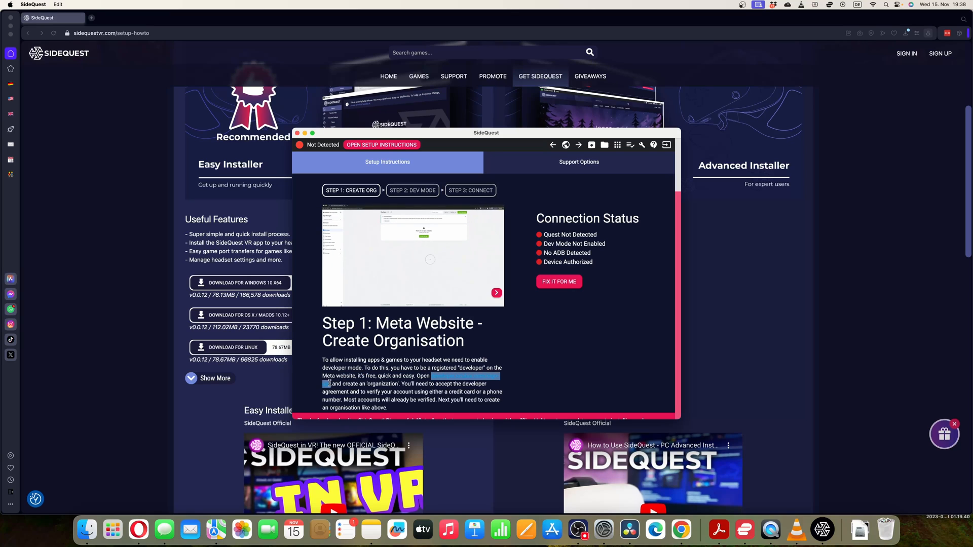
left_click(496, 292)
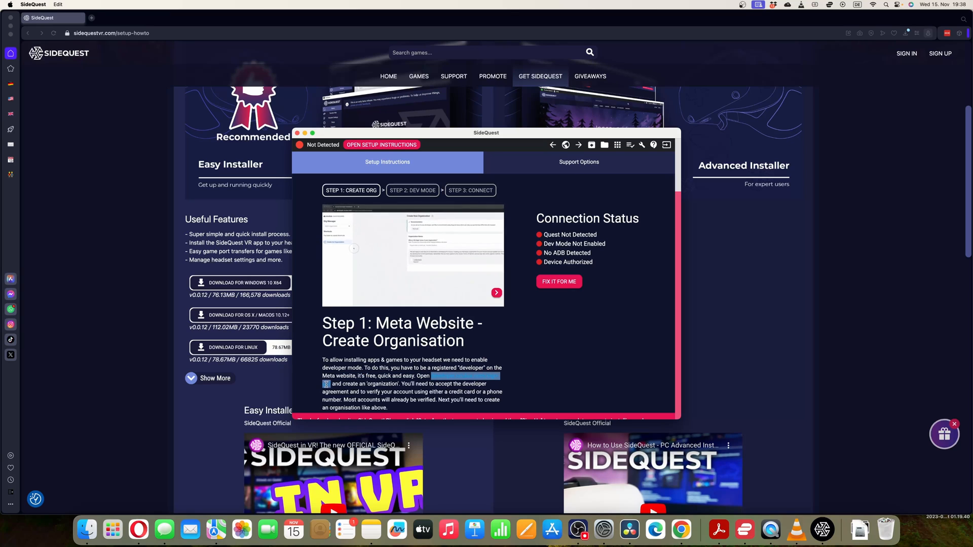
left_click(495, 292)
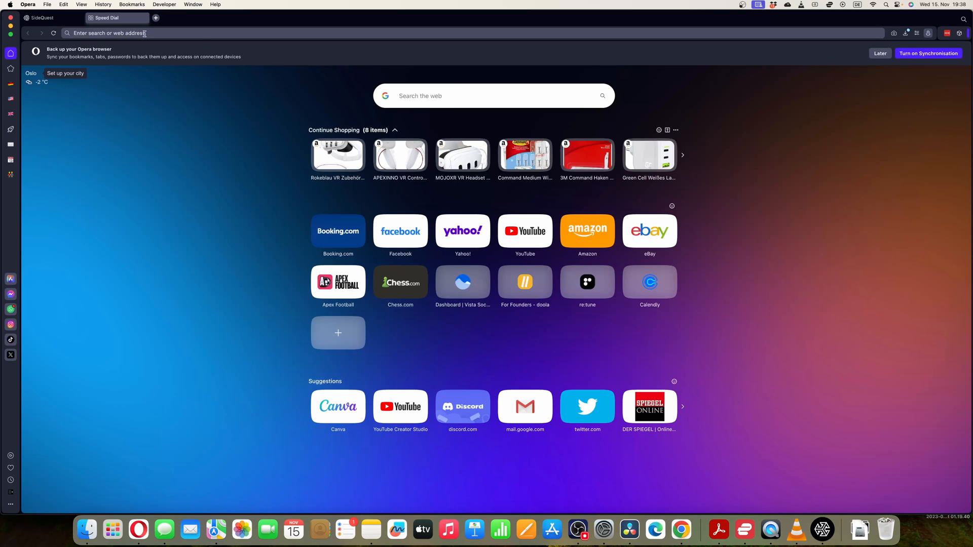
Go to developer.oculus.com/sign-up/ and agree to sign up as a Meta Quest developer.
type("developer.oculus.com/sign-up/")
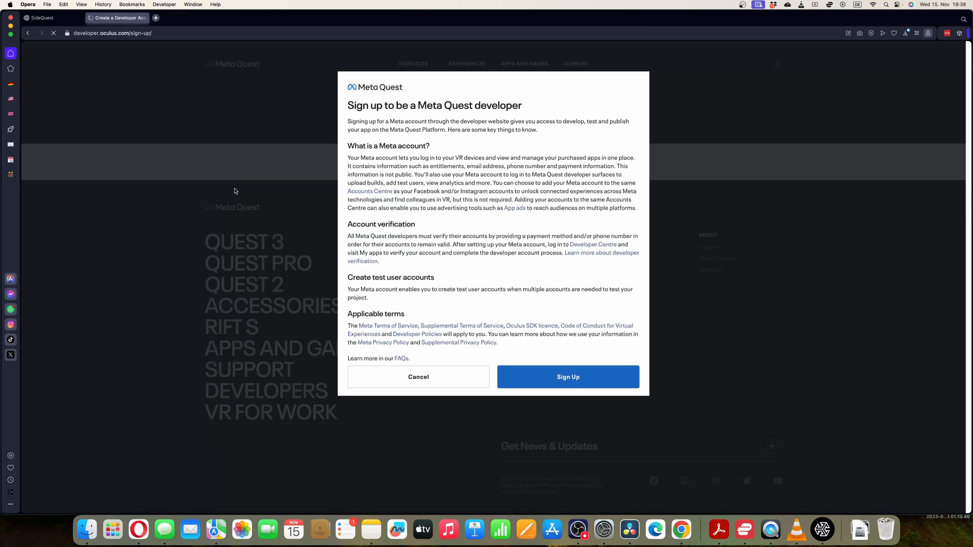
mouse_move(389, 137)
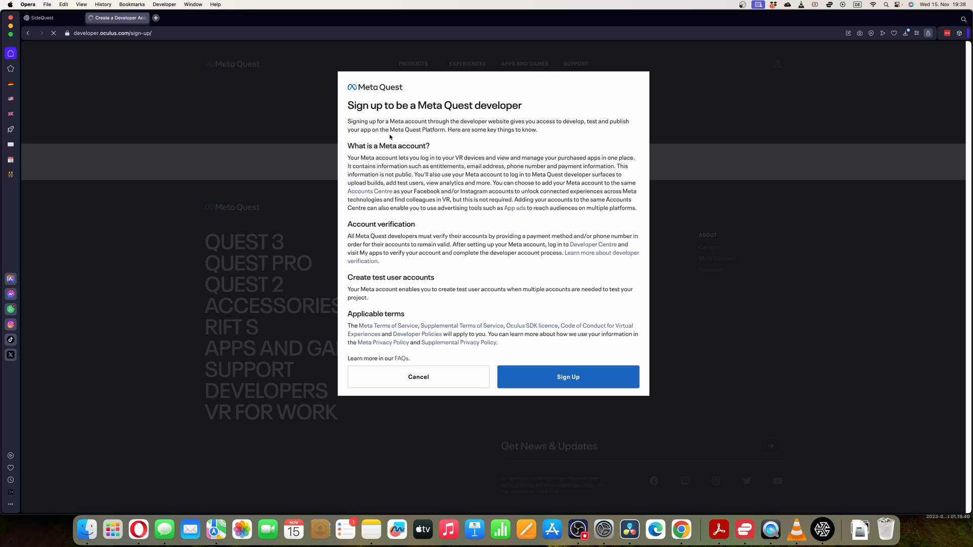
left_click(567, 377)
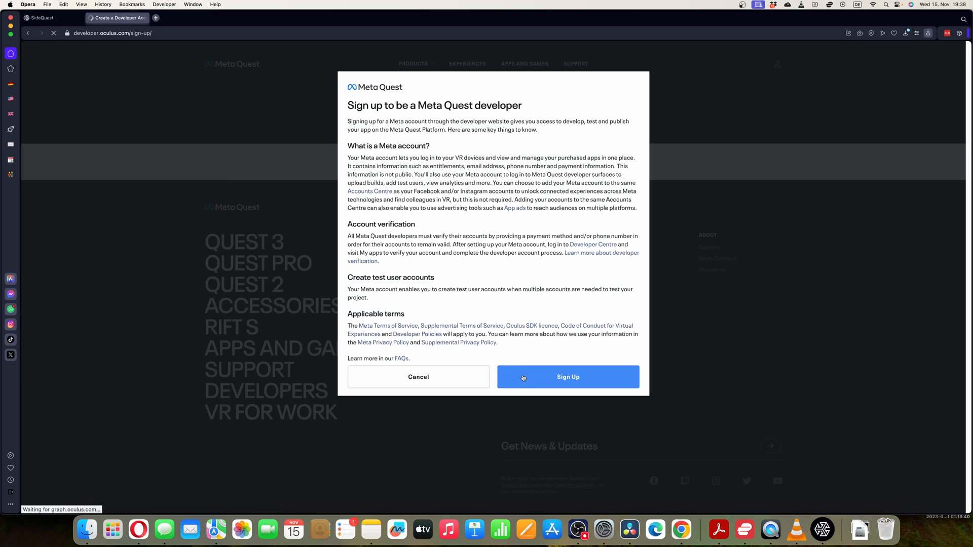
mouse_move(555, 390)
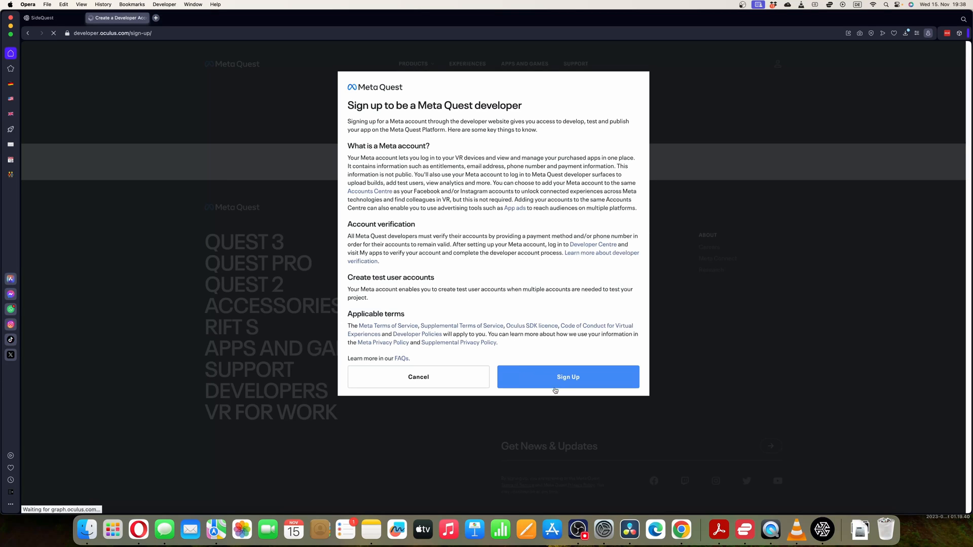
left_click(567, 377)
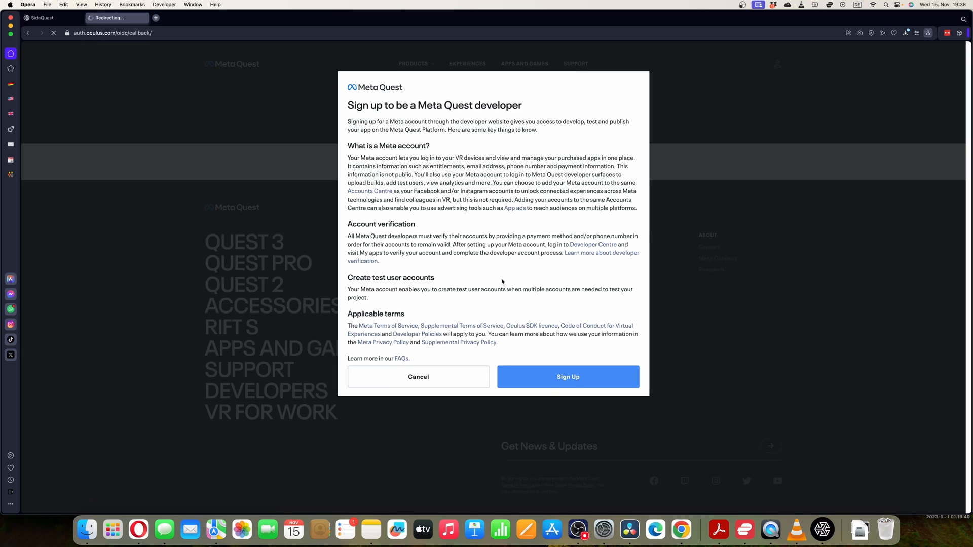
left_click(566, 377)
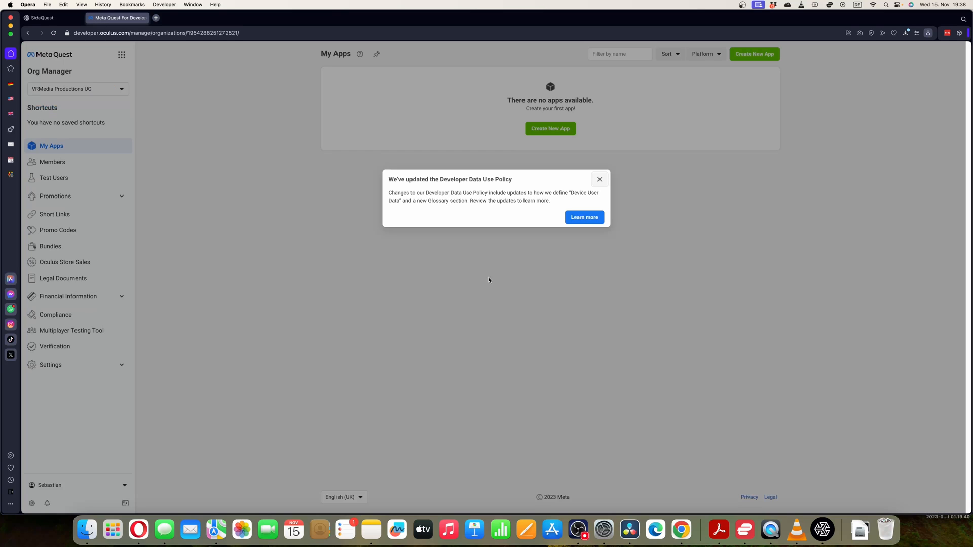
mouse_move(418, 162)
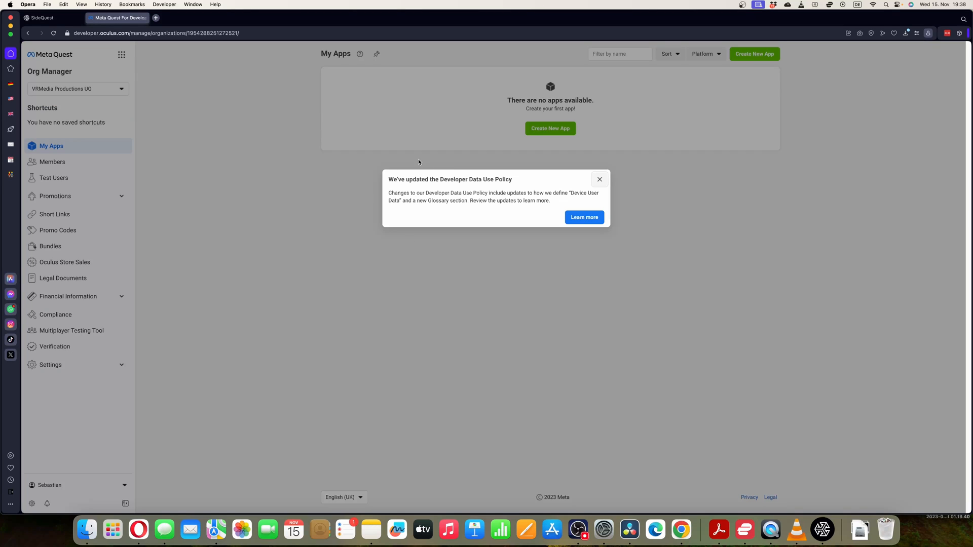
mouse_move(567, 193)
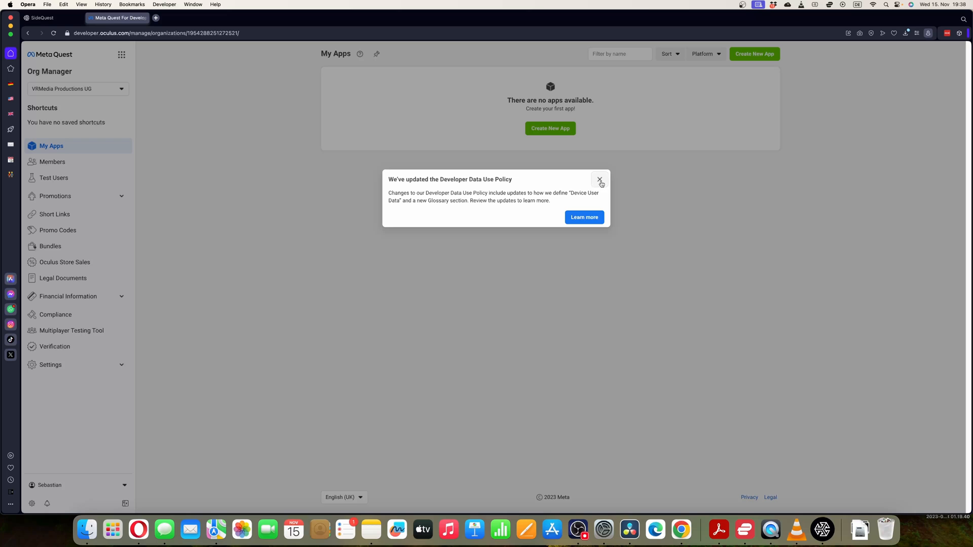
Dismiss the data use policy notice and reach the Create New Organization form from Org Manager.
left_click(599, 181)
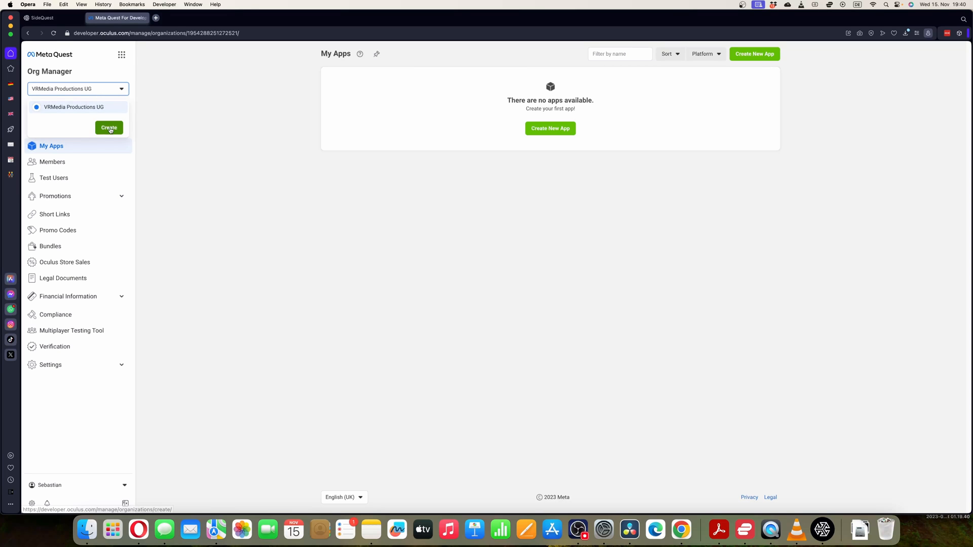
left_click(109, 128)
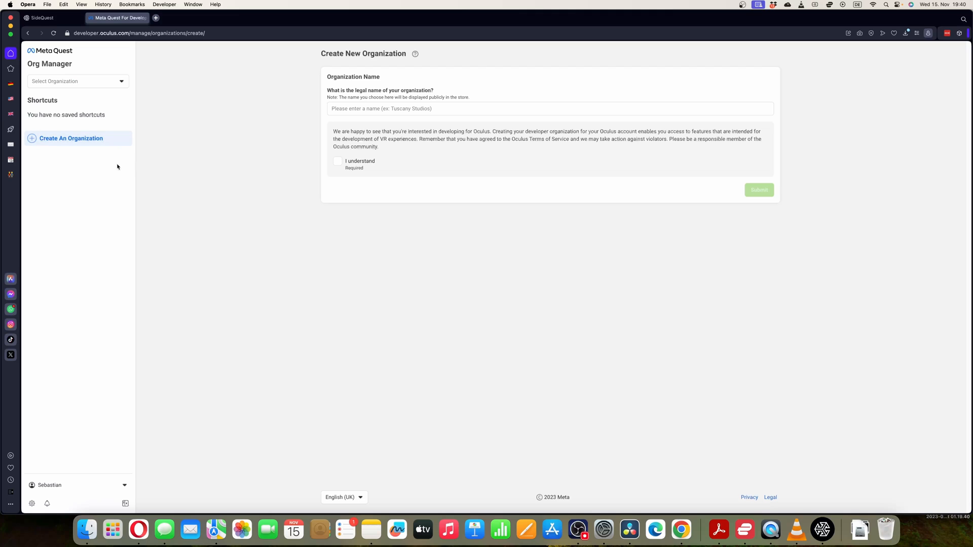
left_click(76, 81)
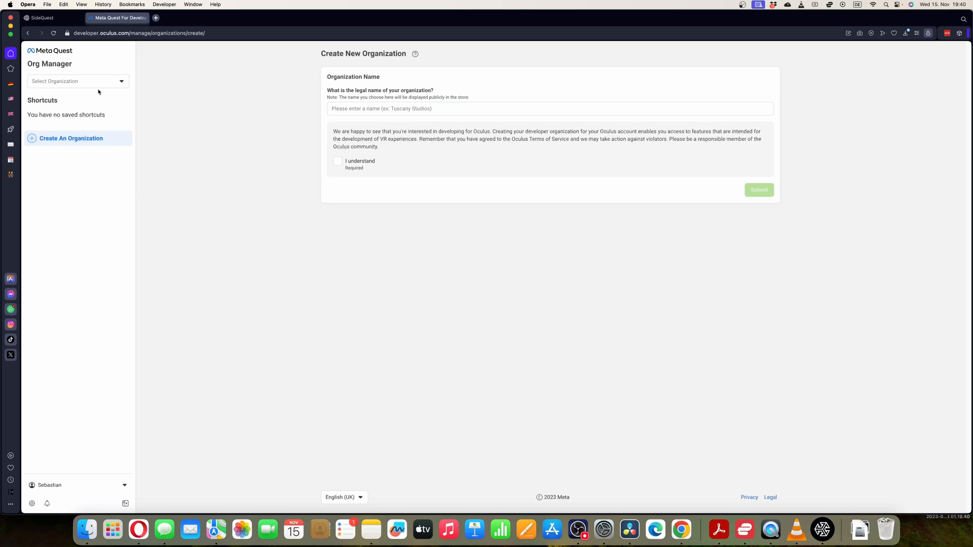
left_click(41, 17)
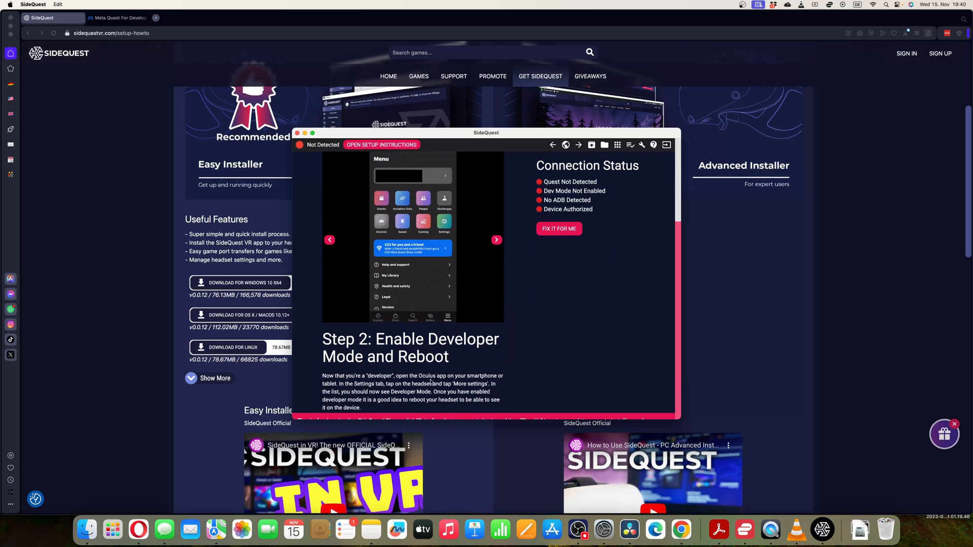
left_click(496, 239)
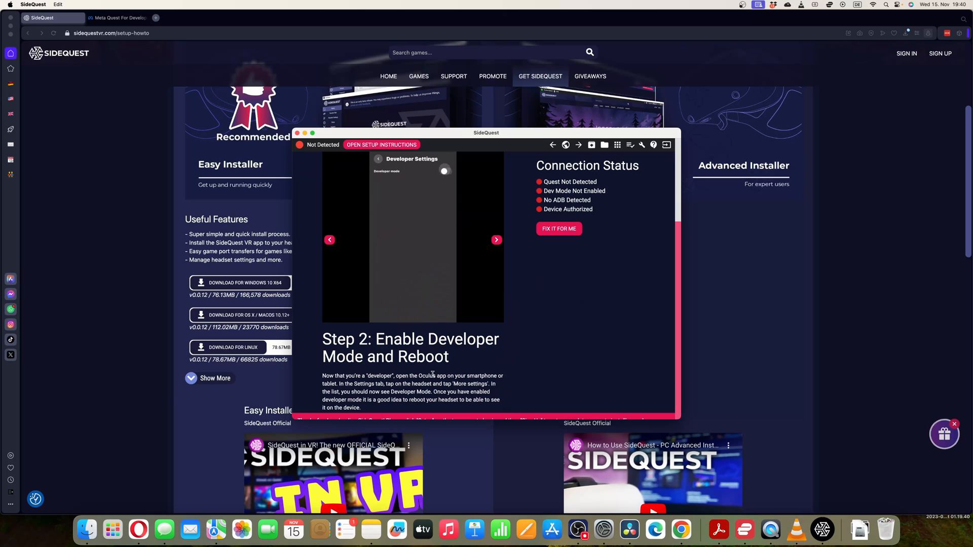
left_click(444, 170)
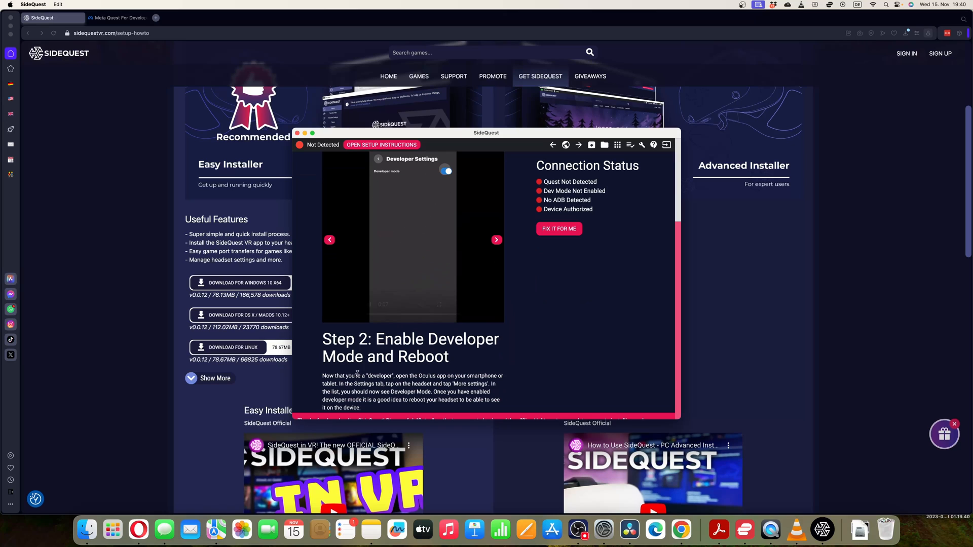
left_click(495, 240)
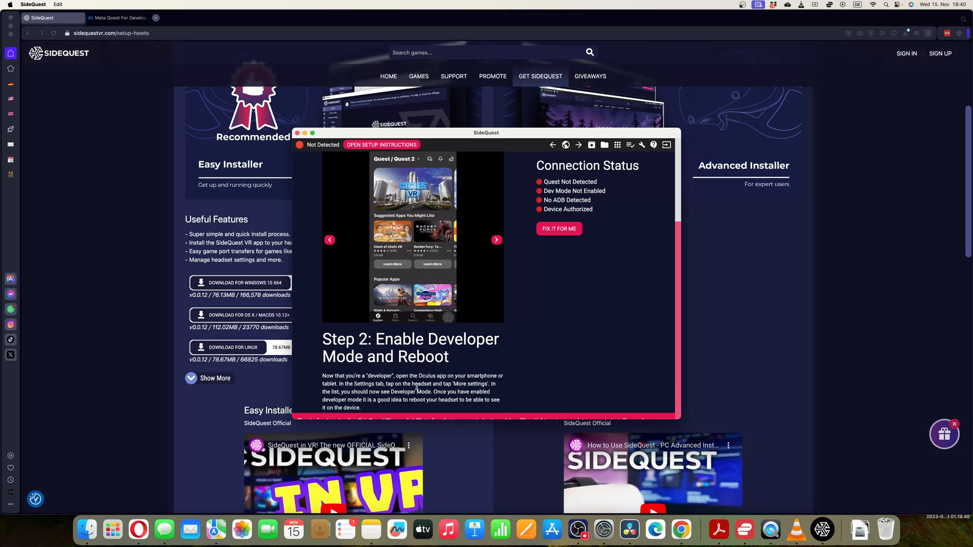
left_click(496, 239)
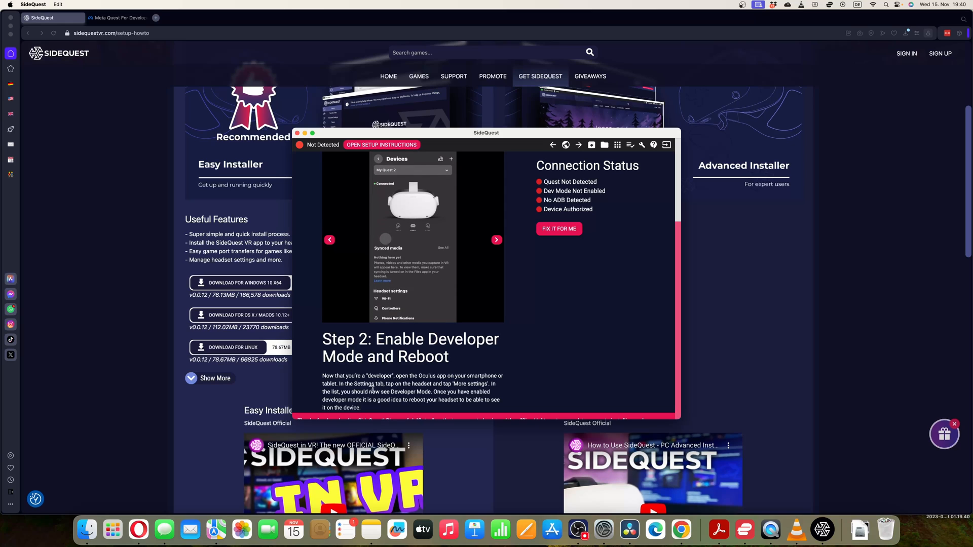
scroll("down", 3)
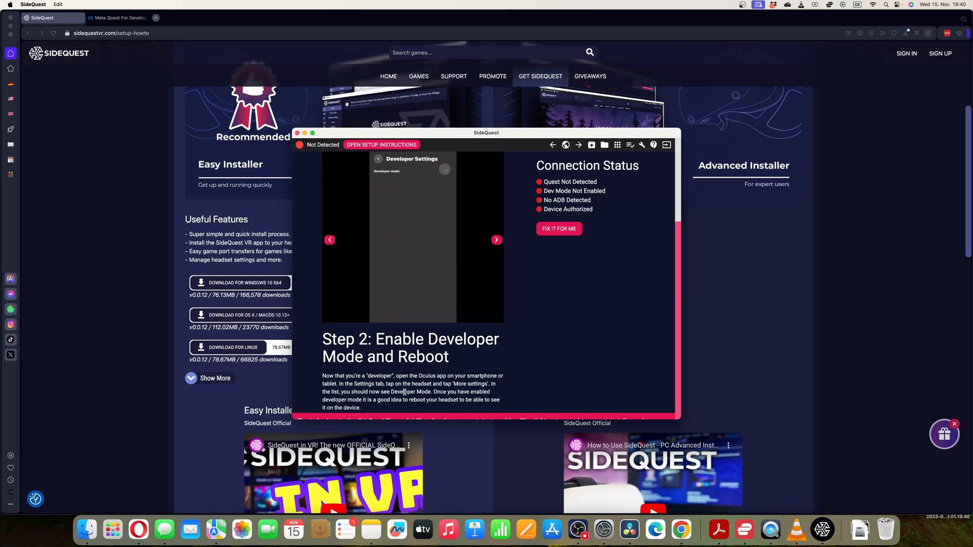
left_click(446, 171)
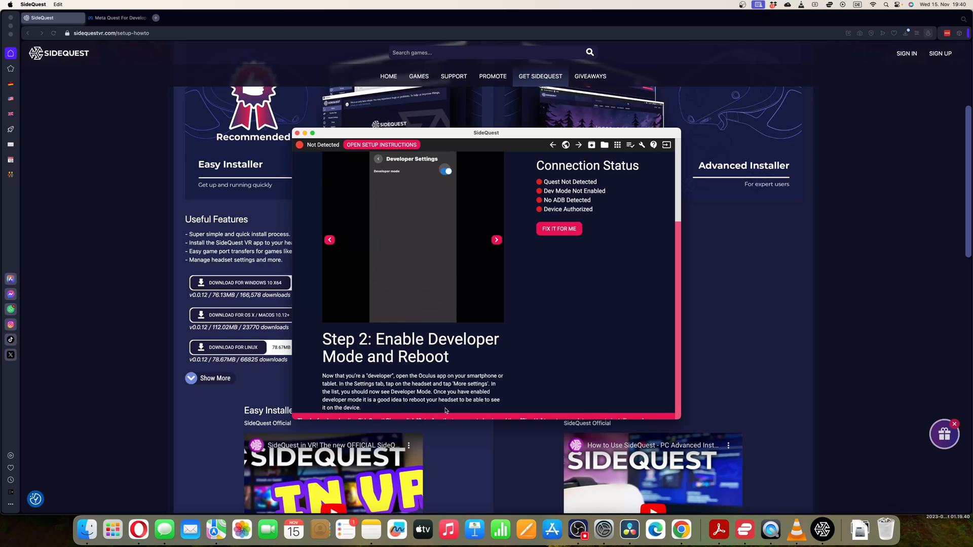
left_click(496, 239)
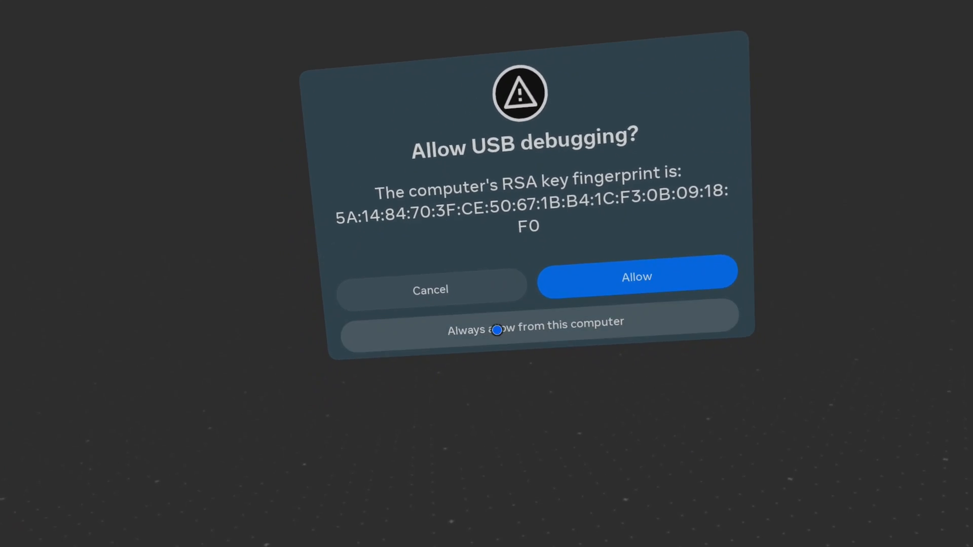
Choose 'Always allow from this computer' in the headset's USB debugging prompt.
left_click(635, 276)
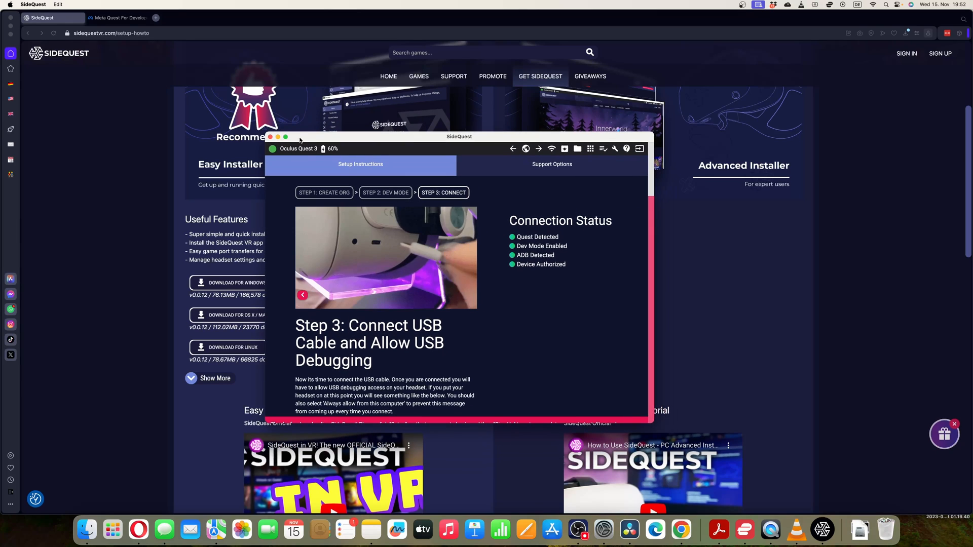
Install the SideQuest VR app onto the headset from the maximized window, then return Back Home.
left_click(286, 137)
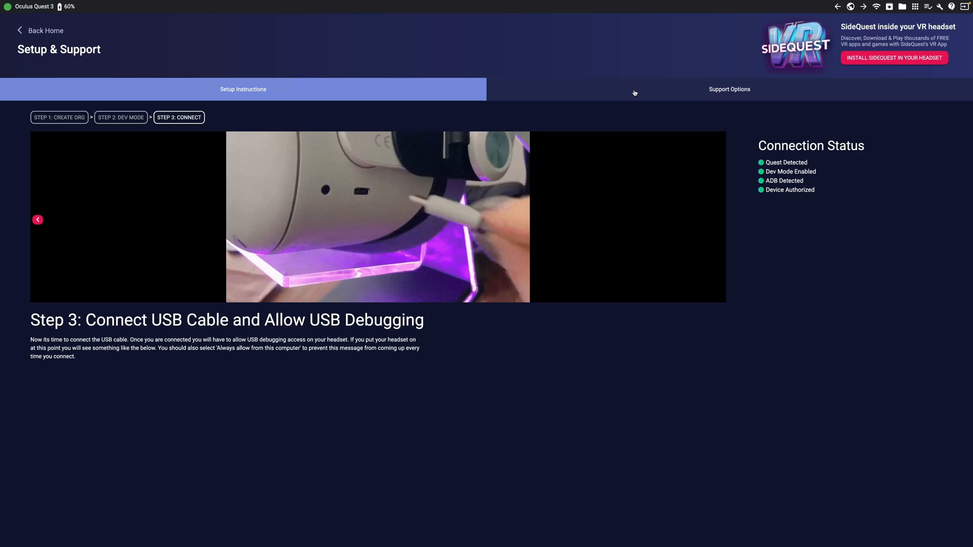
mouse_move(766, 64)
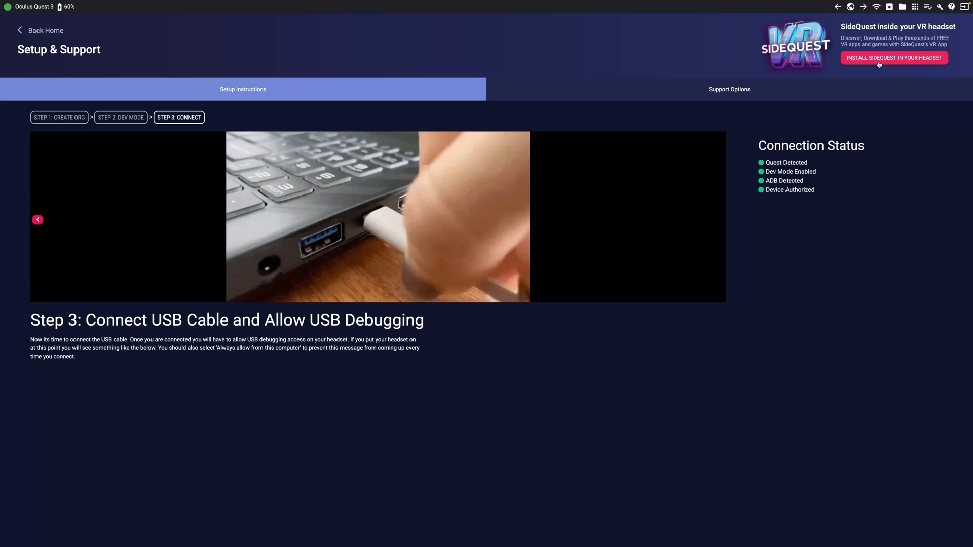
left_click(893, 58)
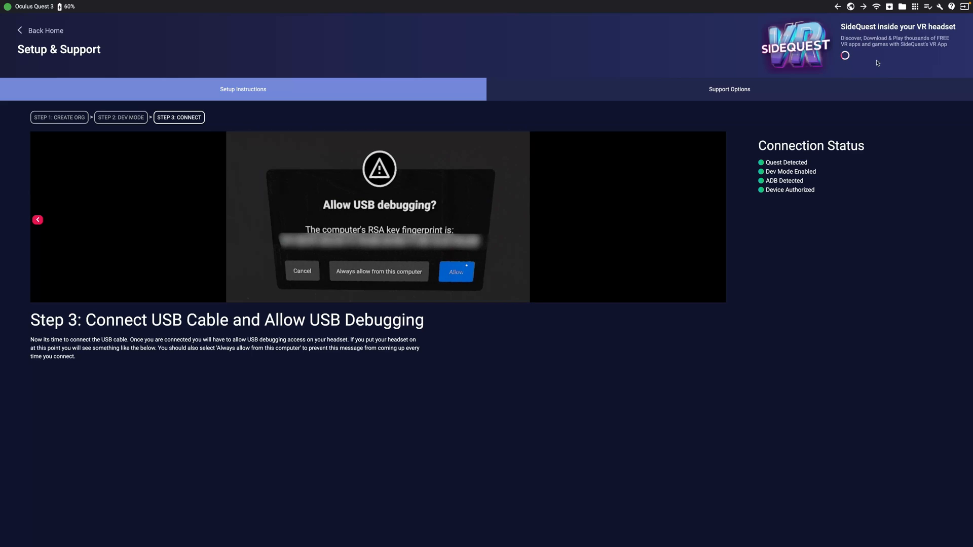
left_click(456, 271)
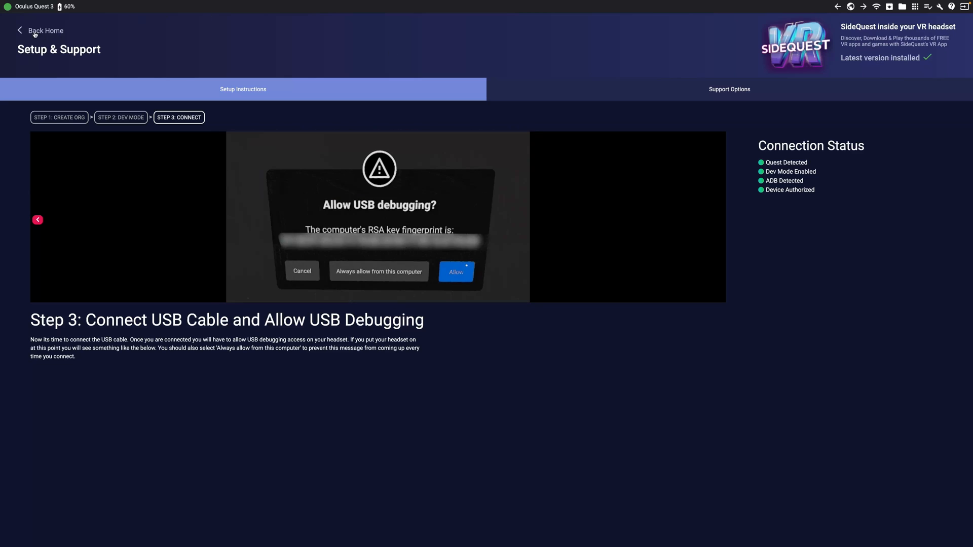
left_click(44, 30)
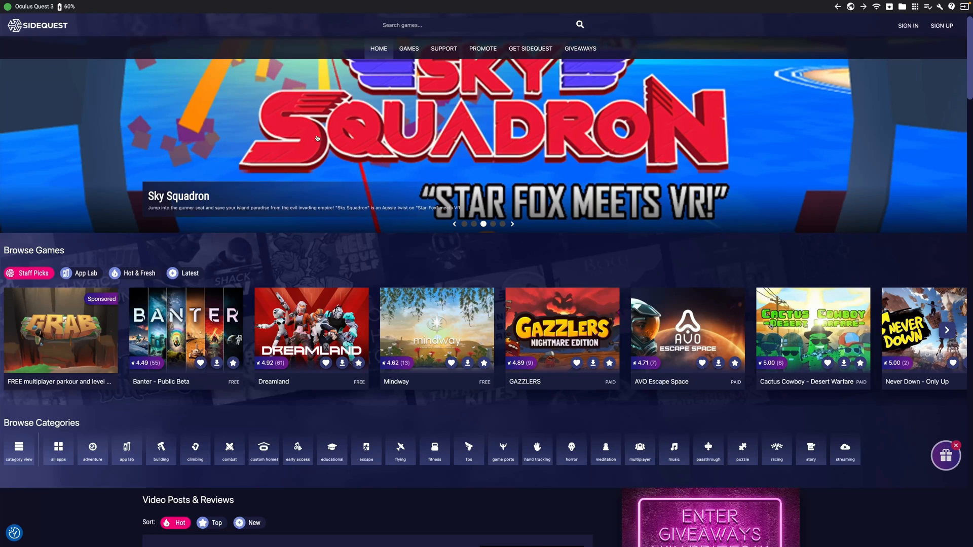
left_click(510, 224)
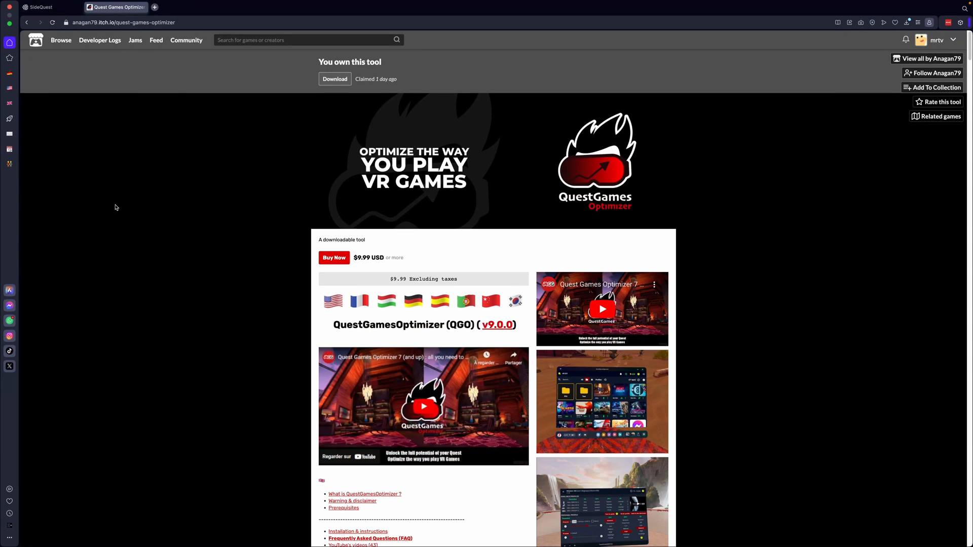
mouse_move(287, 214)
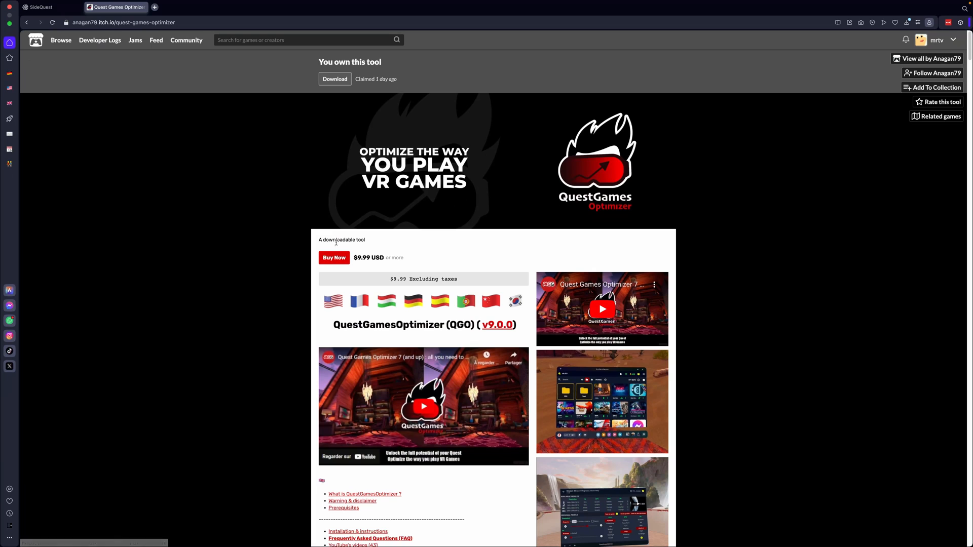
Highlight the QuestGamesOptimizer (QGO) title on itch.io and scroll through its description.
double_click(406, 324)
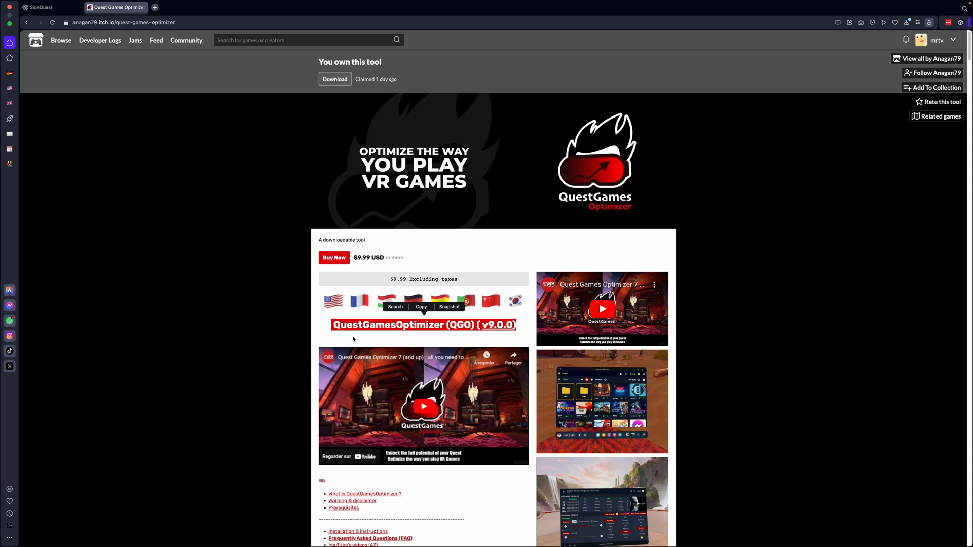
scroll("down", 3)
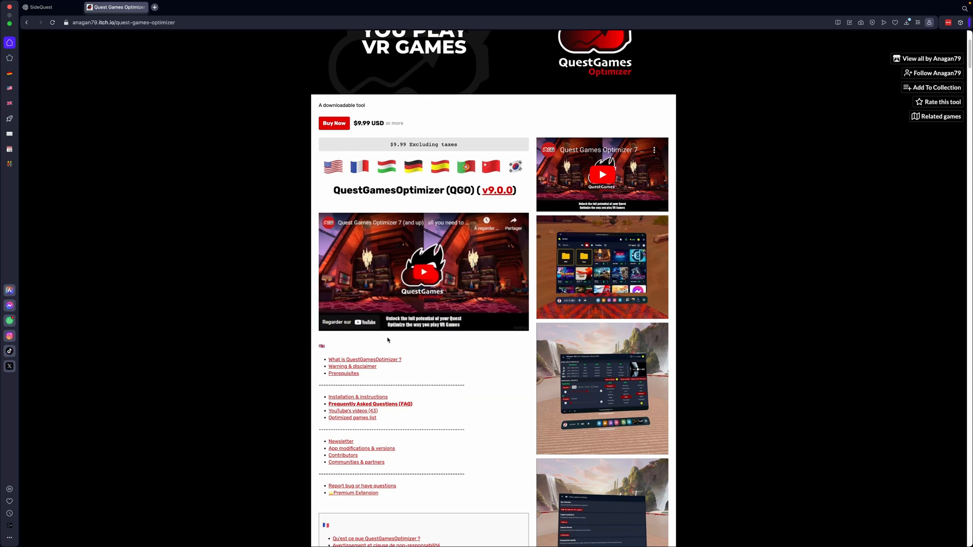
mouse_move(365, 359)
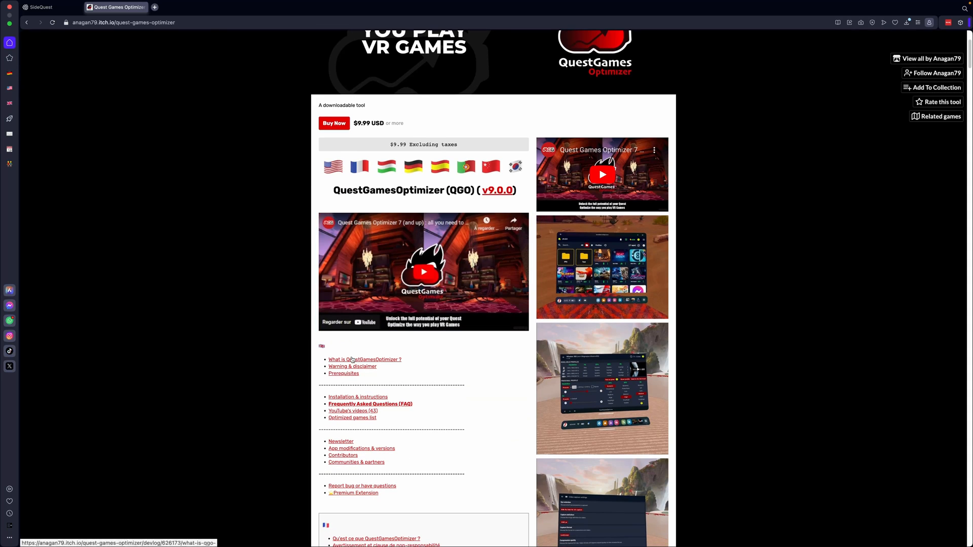
scroll("down", 3)
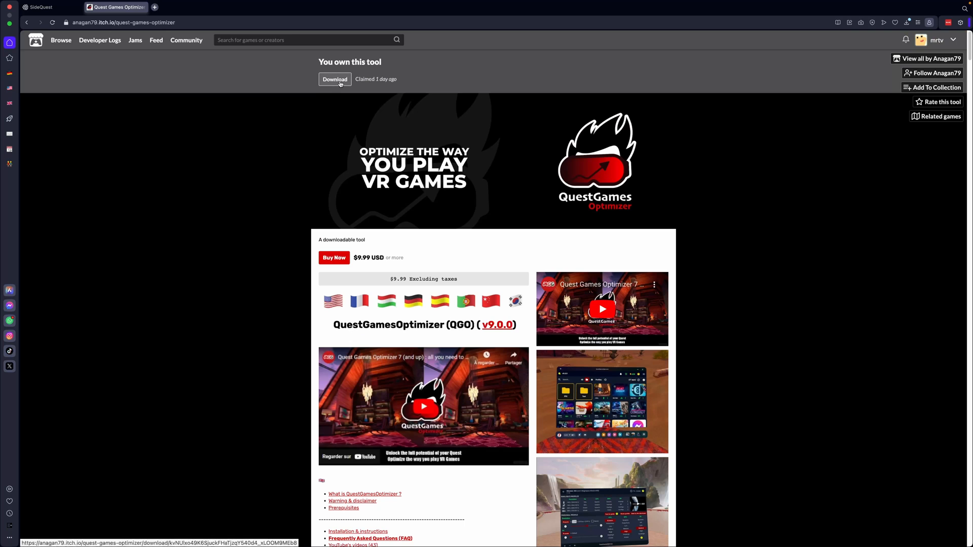
Download QuestGamesOptimizer_9.0.0.apk from the owned tool's itch.io download page.
left_click(334, 79)
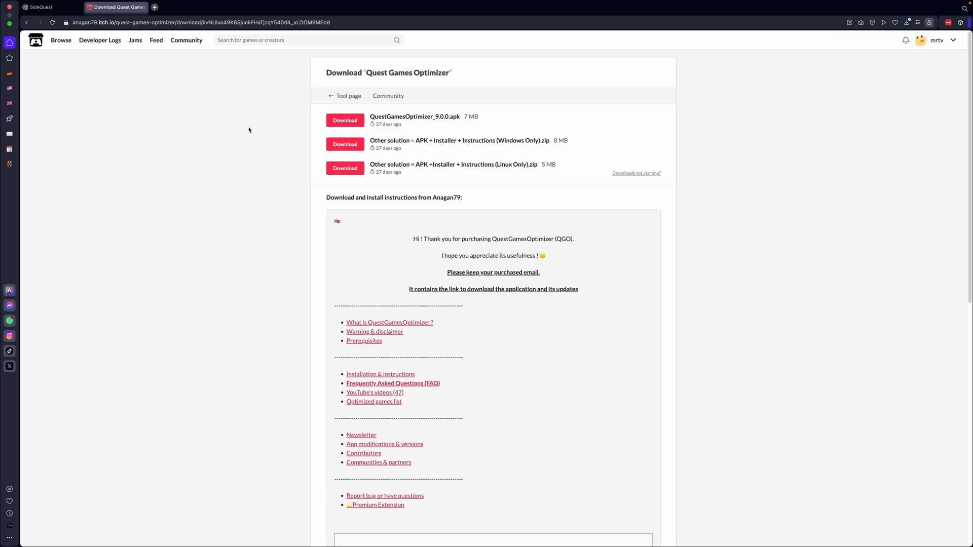
mouse_move(236, 186)
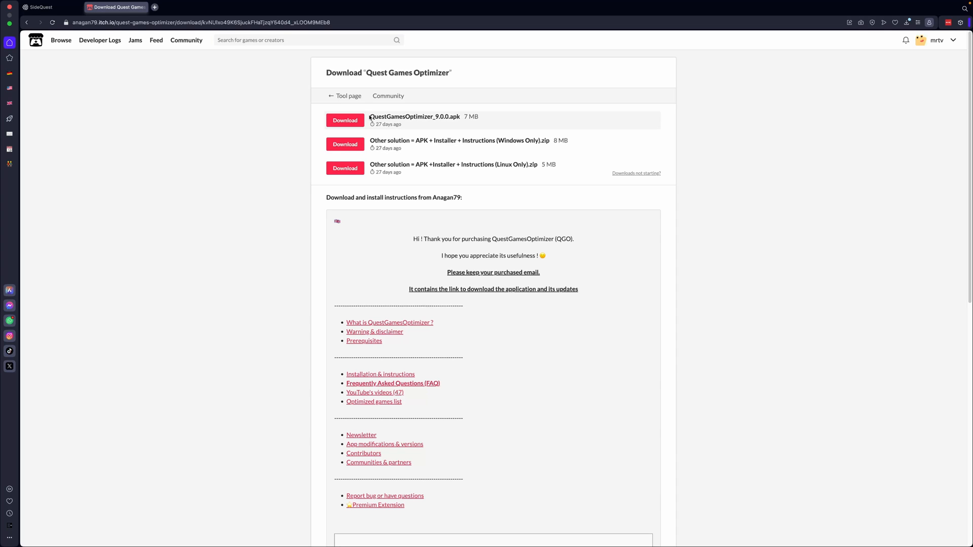
double_click(414, 116)
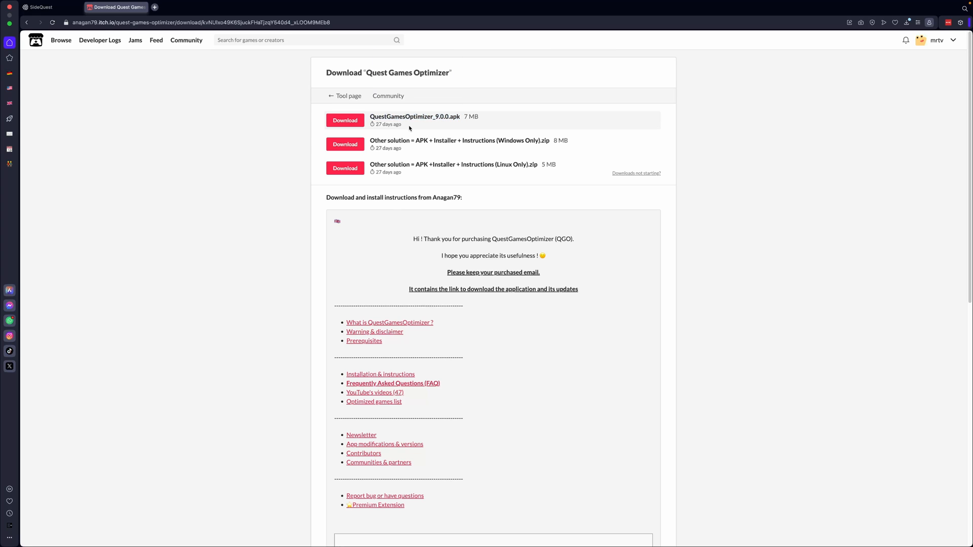
mouse_move(496, 148)
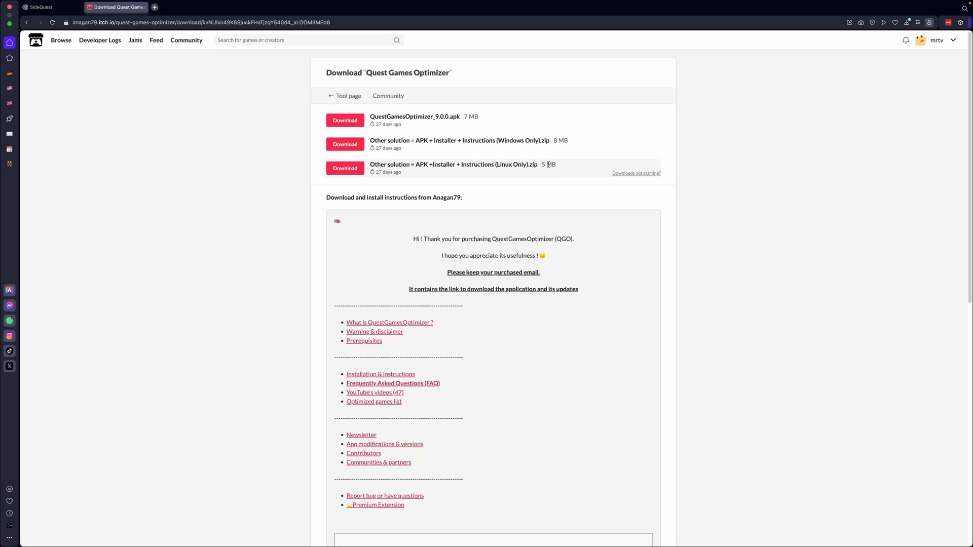
mouse_move(583, 170)
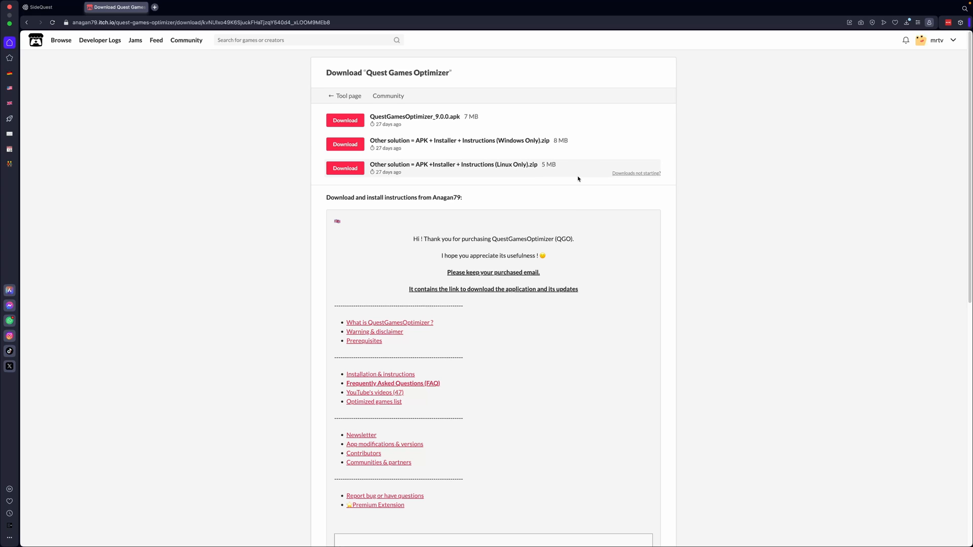
mouse_move(565, 184)
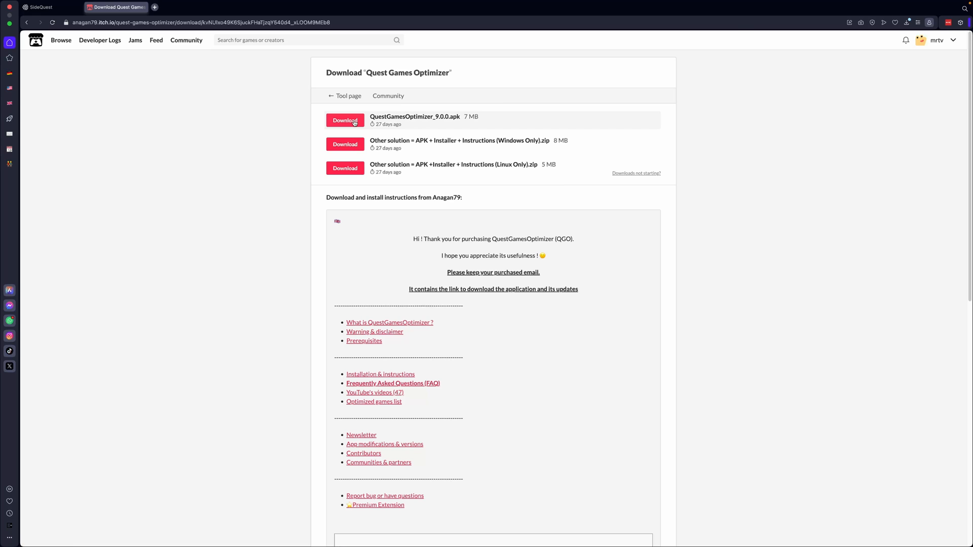
left_click(344, 121)
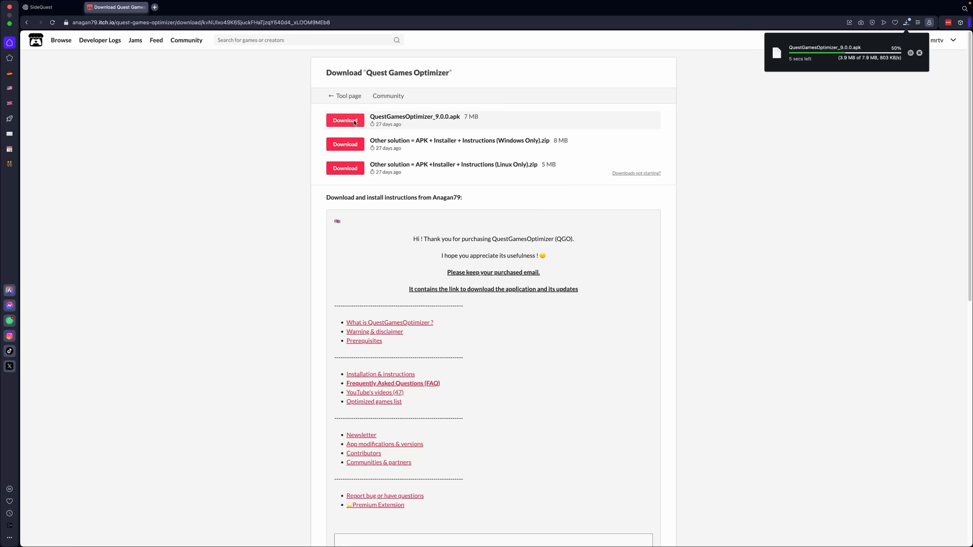
Install QuestGamesOptimizer_9.0.0.apk from Downloads onto the Quest 3 and check it in the Task Manager.
left_click(35, 7)
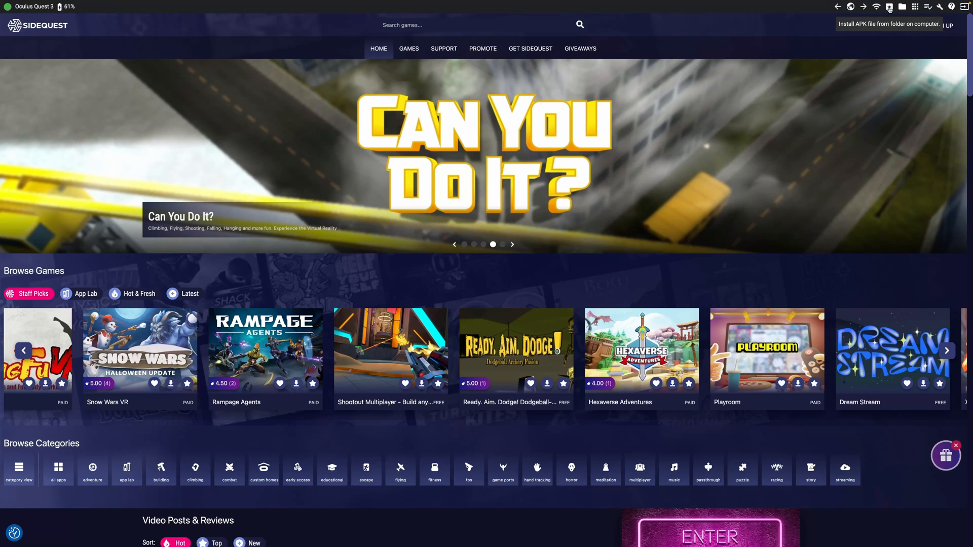
left_click(888, 6)
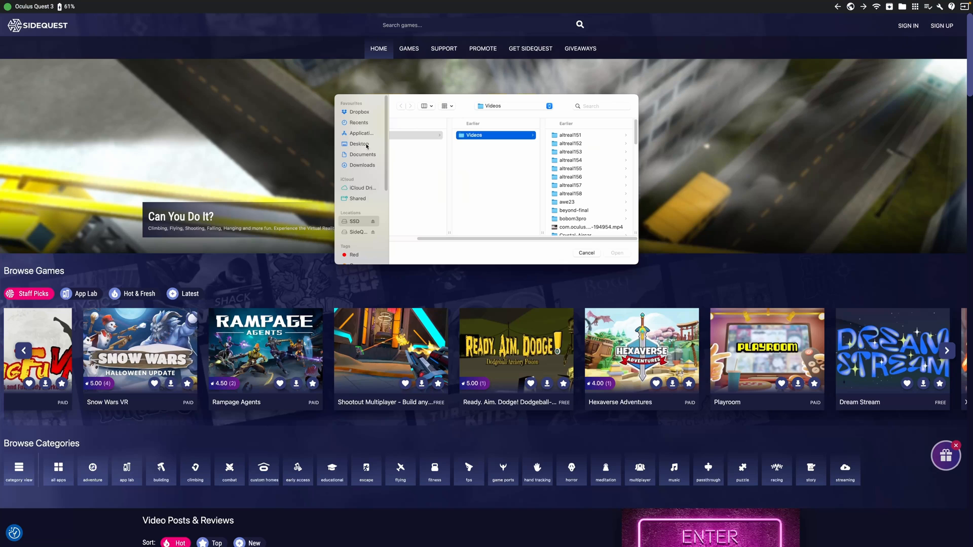
left_click(362, 165)
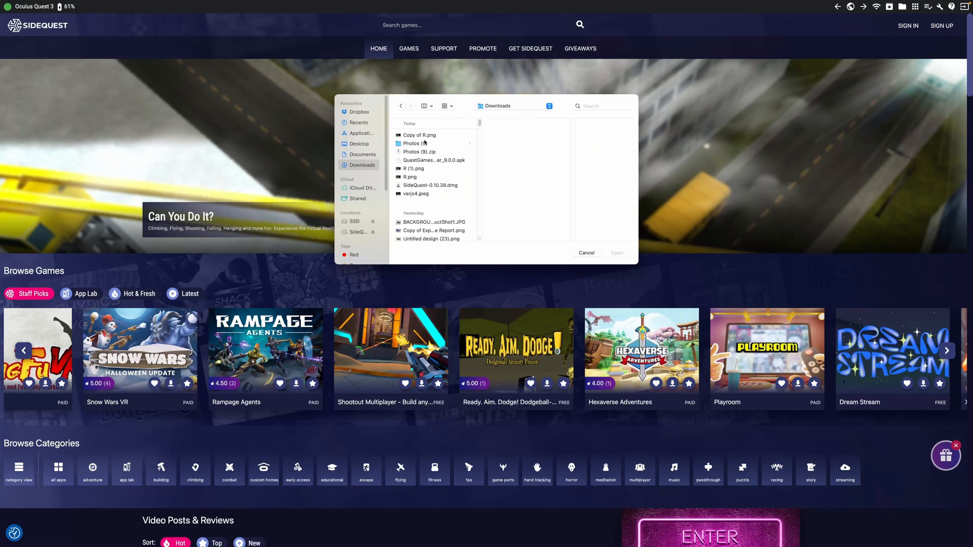
left_click(433, 160)
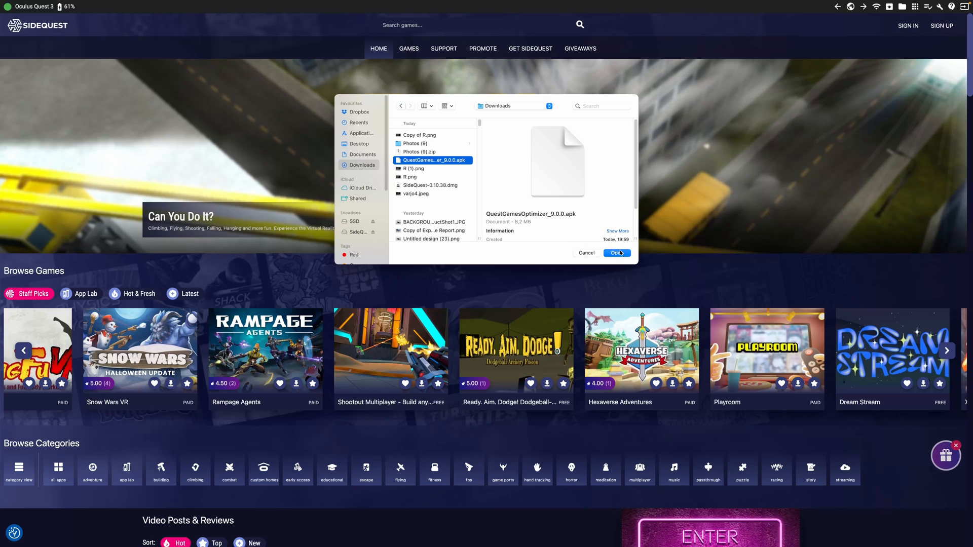
left_click(616, 253)
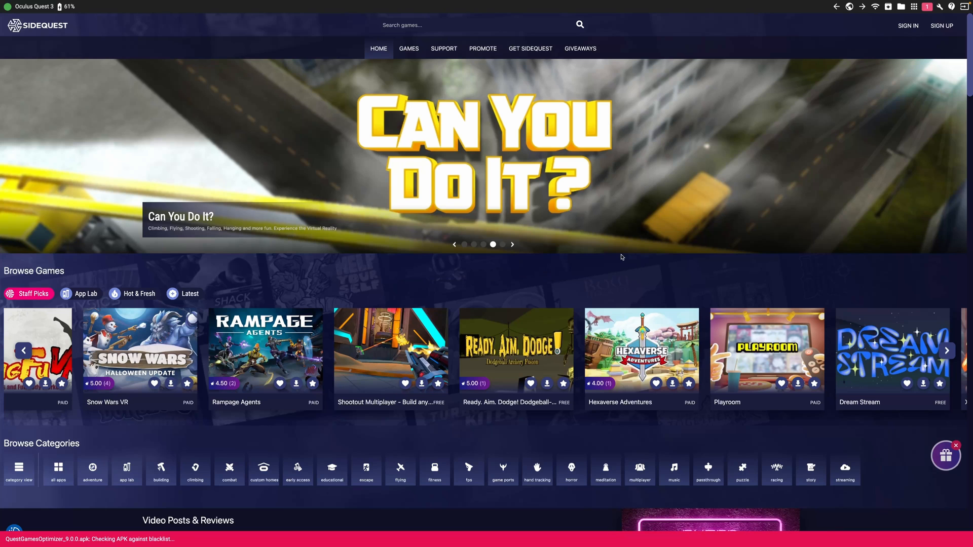
mouse_move(391, 351)
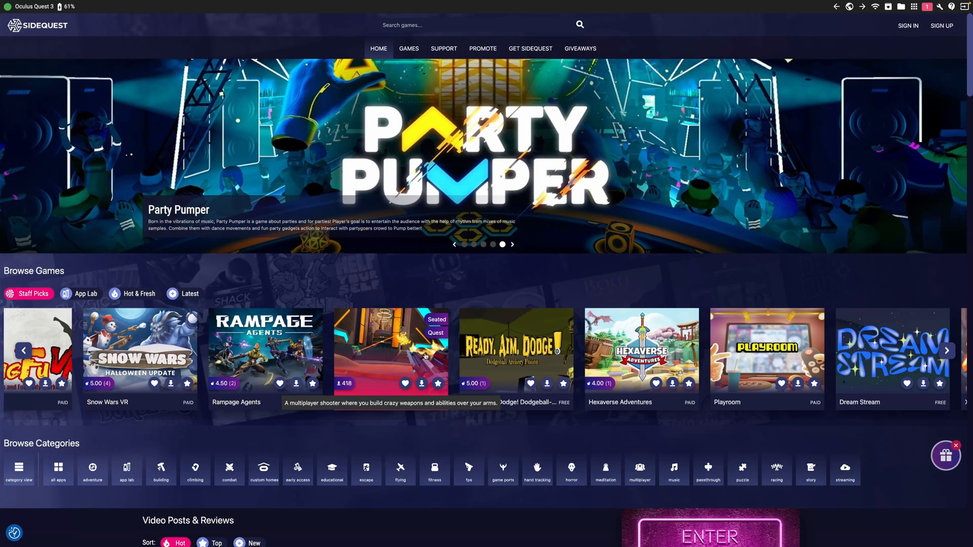
mouse_move(762, 128)
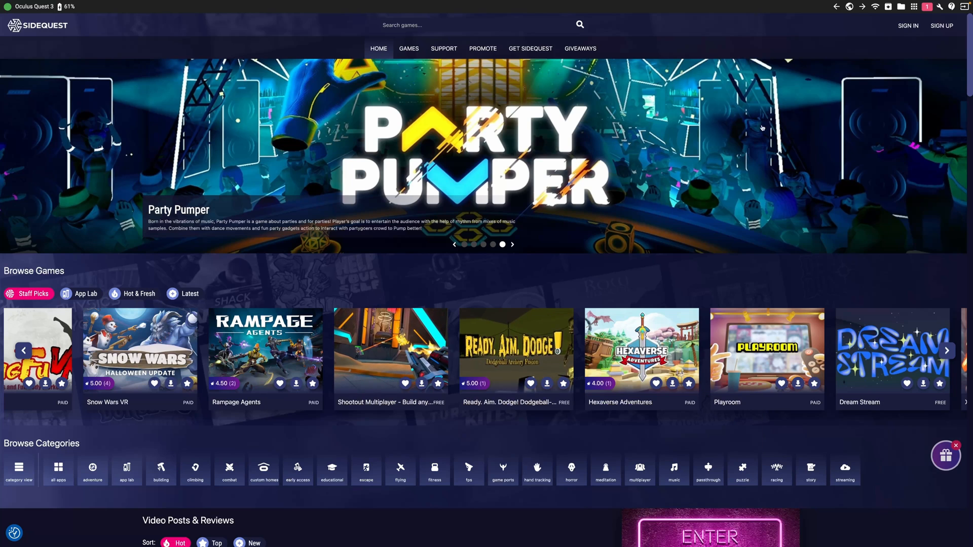
left_click(926, 6)
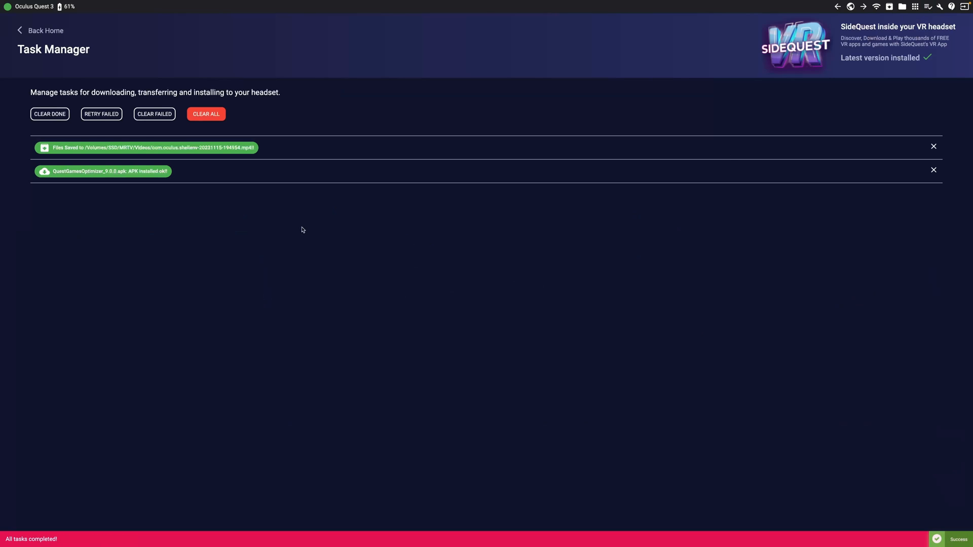
mouse_move(163, 173)
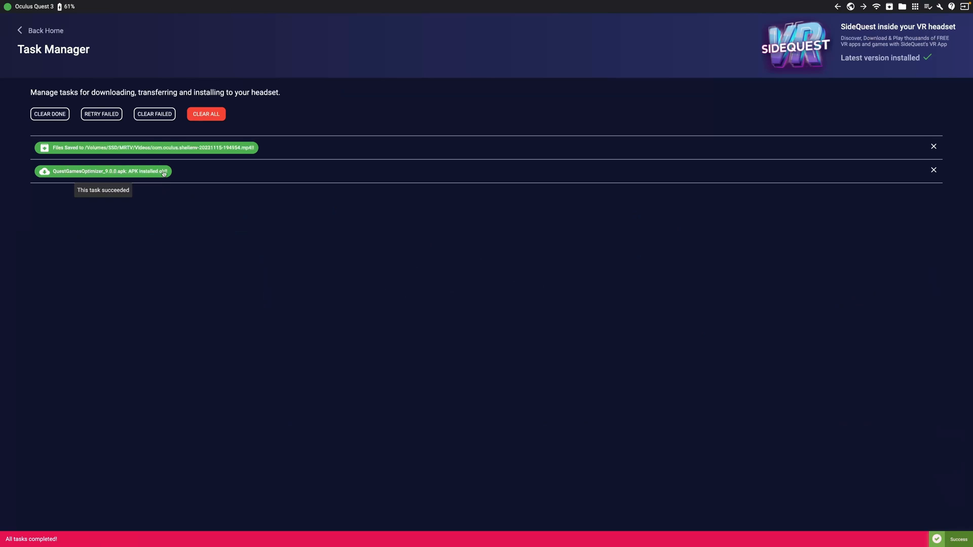
mouse_move(298, 244)
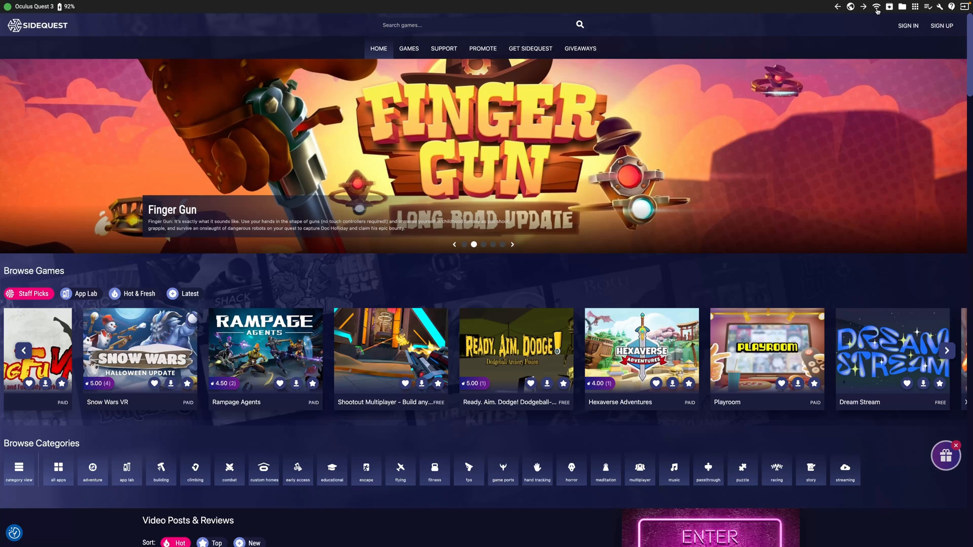
Connect the headset wirelessly over Wi-Fi at device IP 192.168.1.109.
left_click(875, 6)
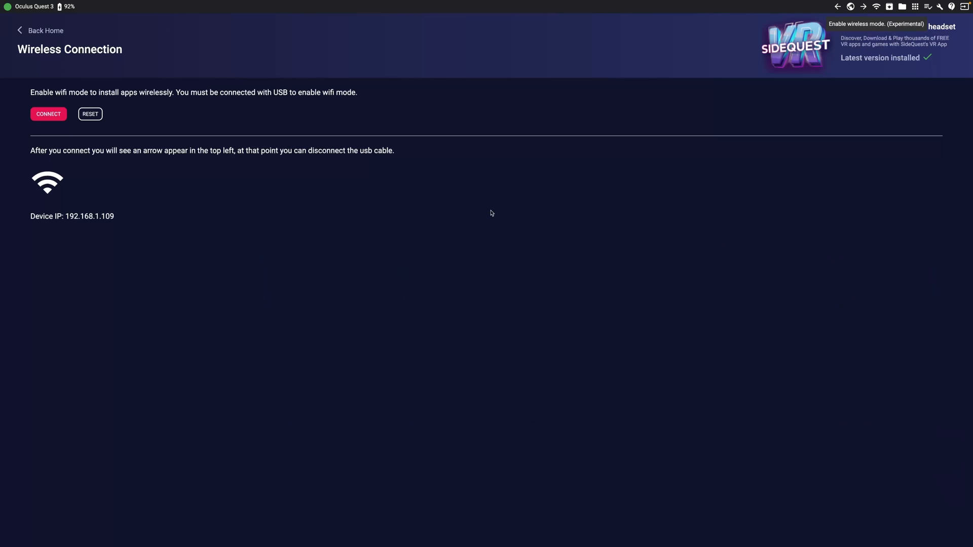
mouse_move(161, 104)
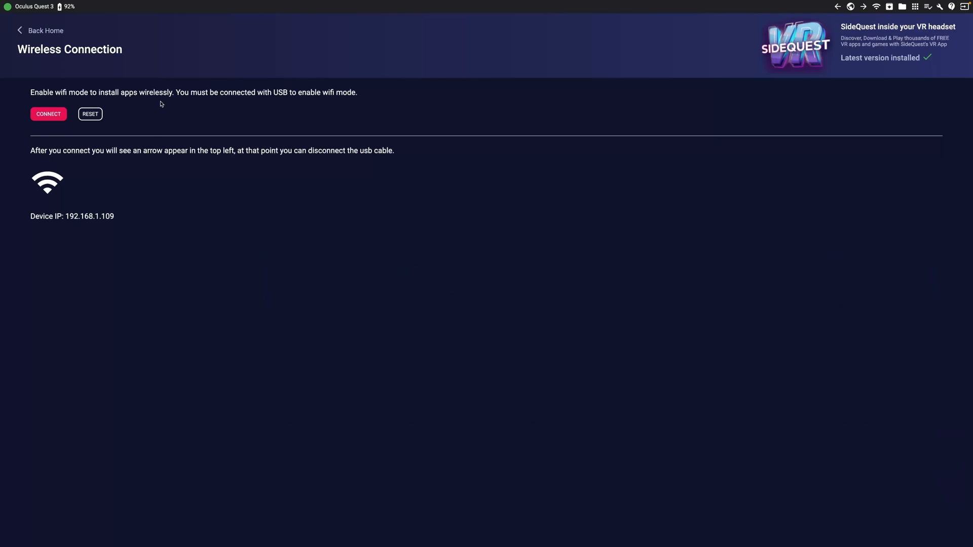
mouse_move(252, 118)
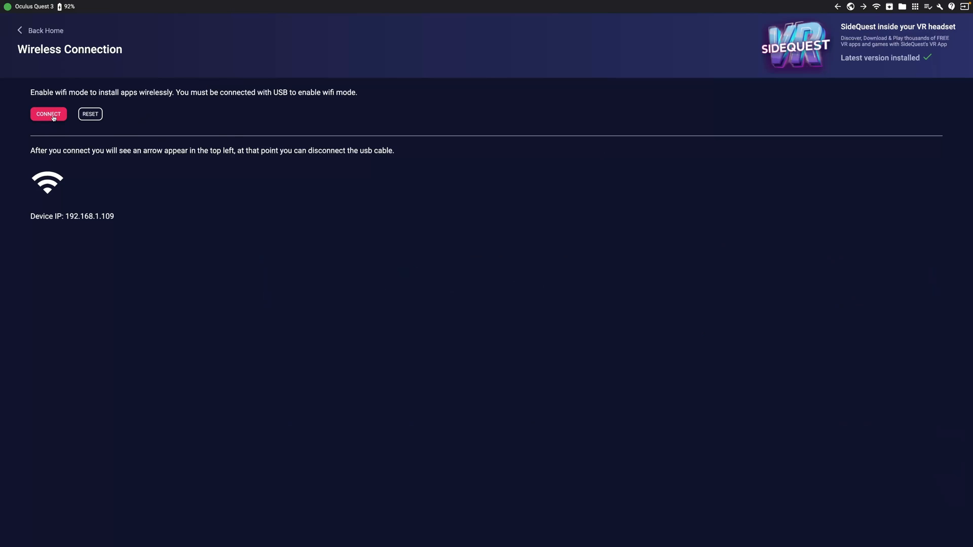
left_click(48, 114)
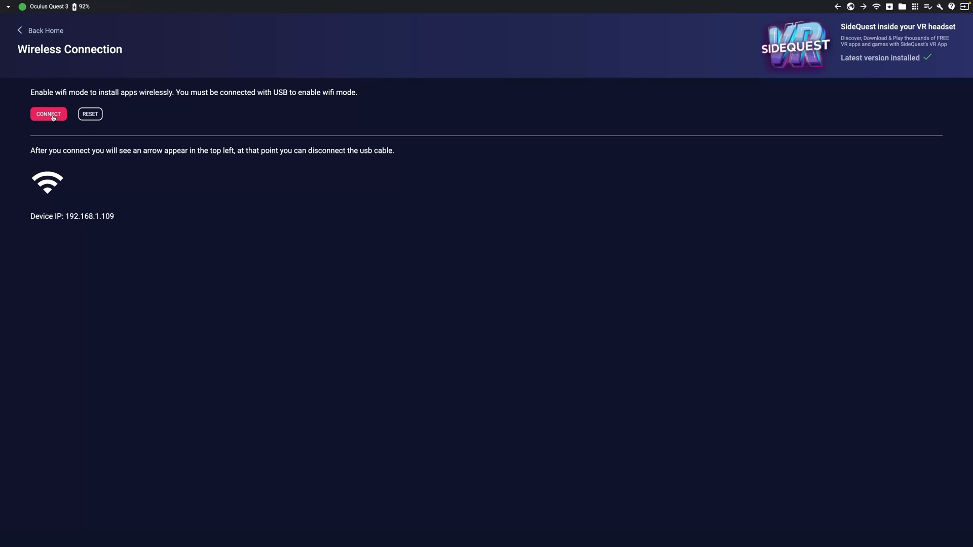
mouse_move(154, 40)
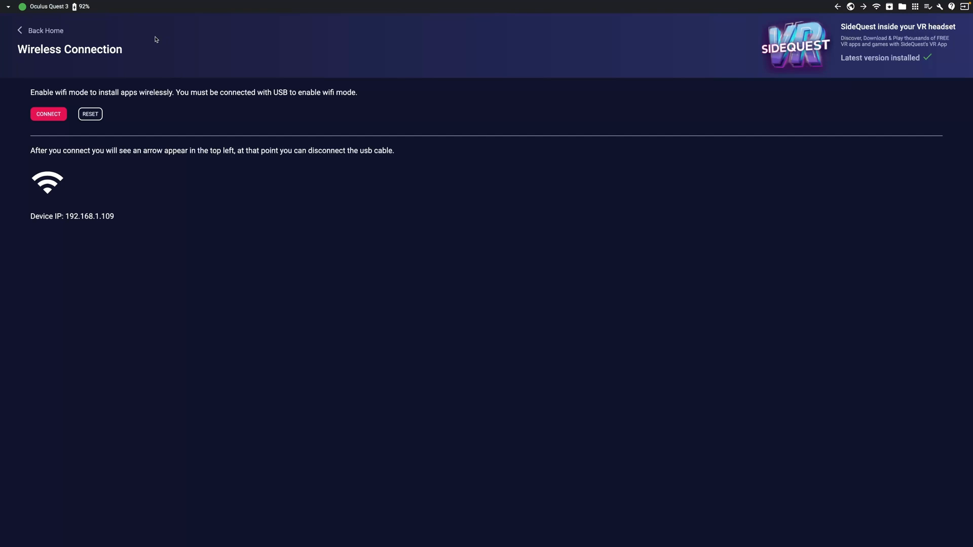
mouse_move(138, 113)
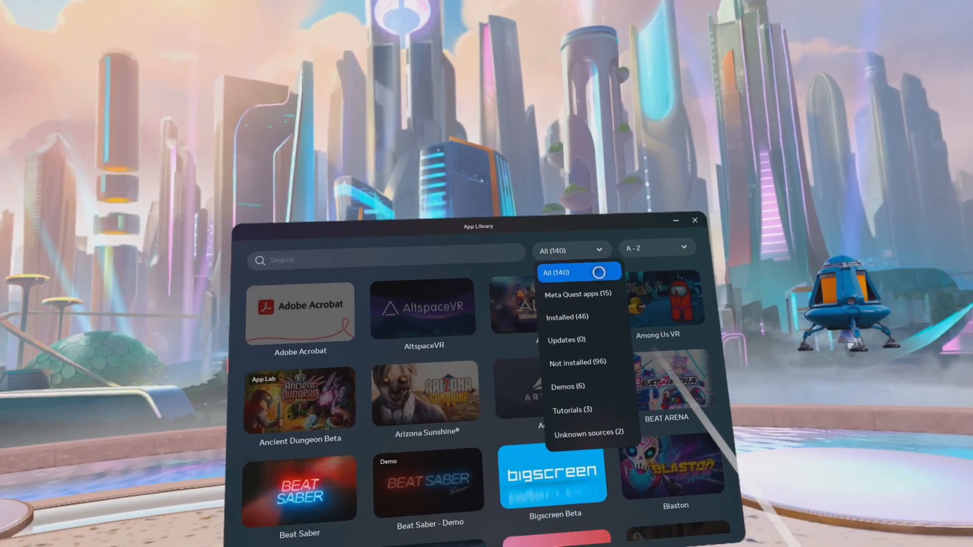
Filter the App Library to Unknown sources, launch QuestGamesOptimizer and scroll its General settings.
left_click(587, 433)
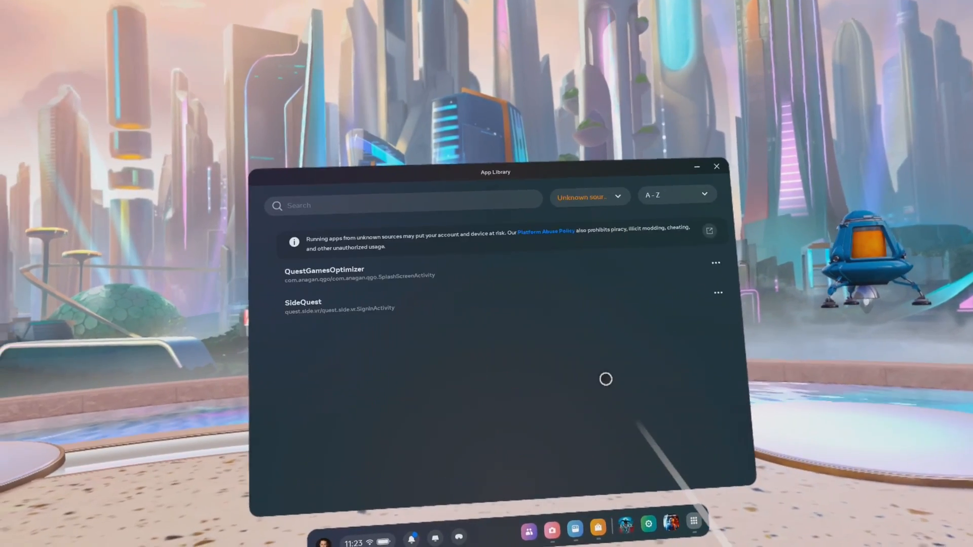
left_click(323, 269)
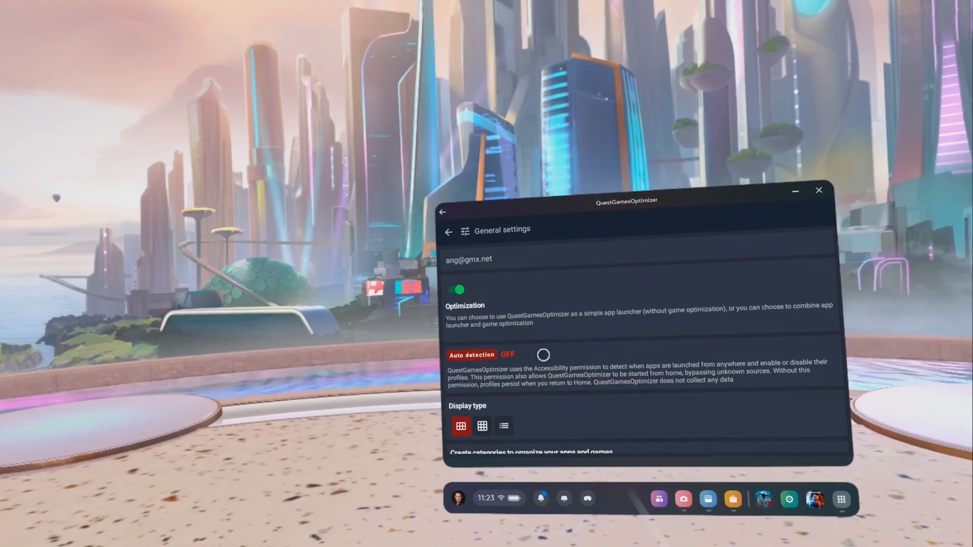
scroll("down", 3)
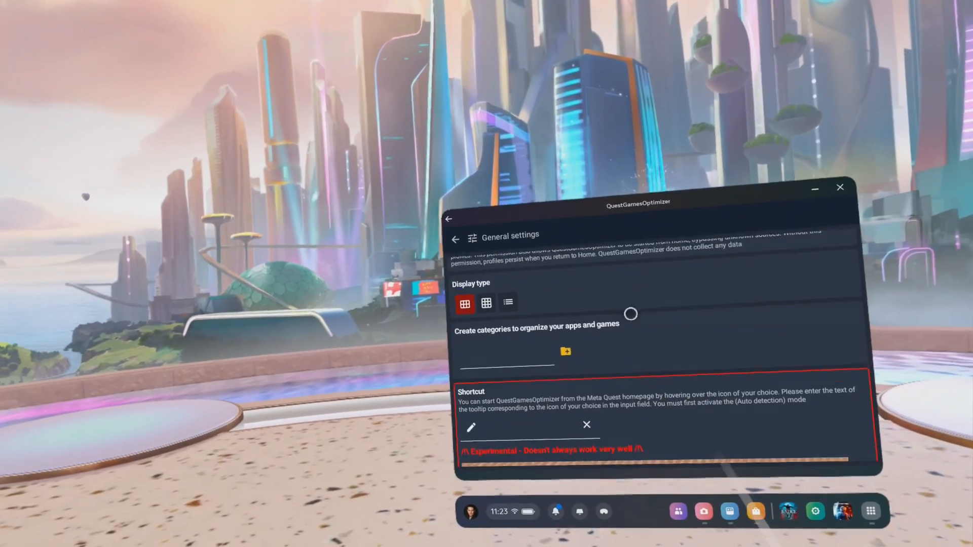
scroll("down", 3)
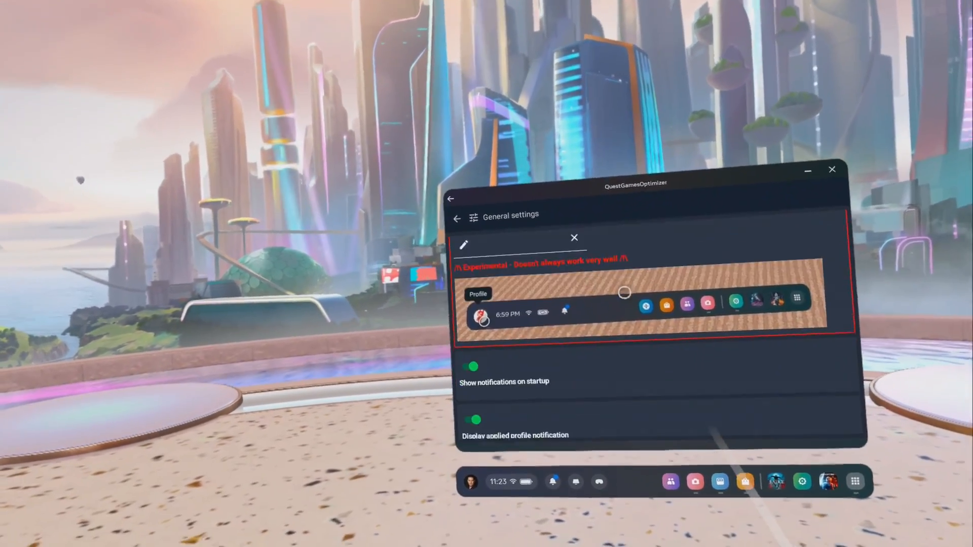
scroll("down", 3)
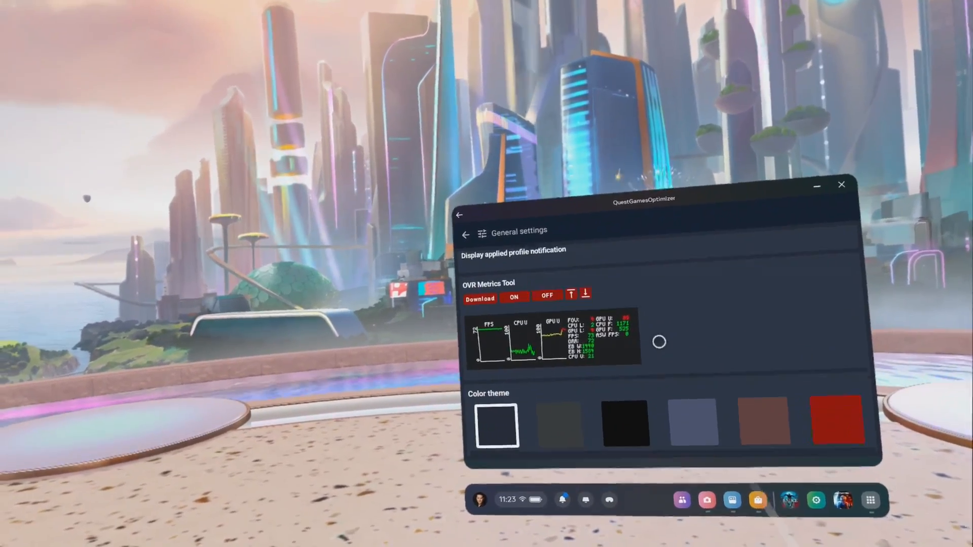
scroll("down", 3)
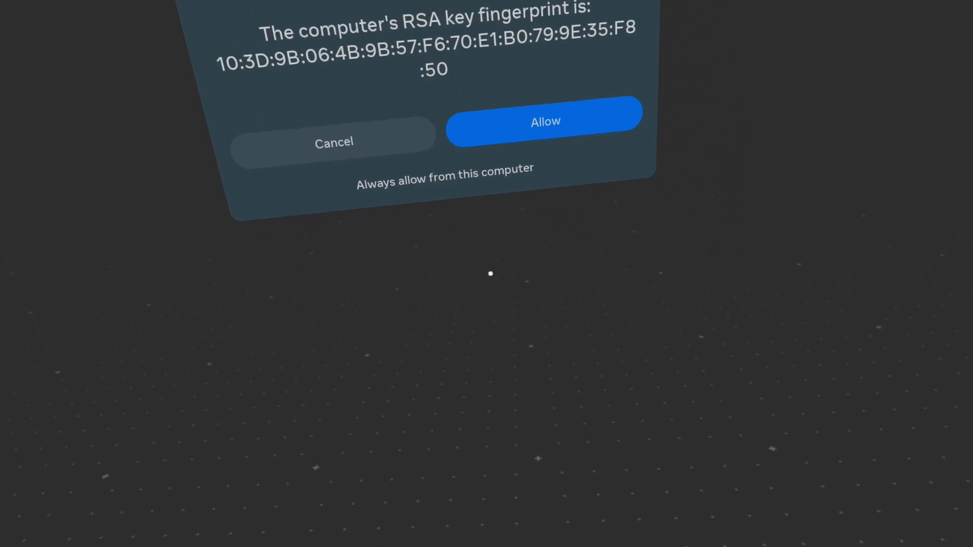
Approve USB debugging and always trust this computer.
left_click(544, 121)
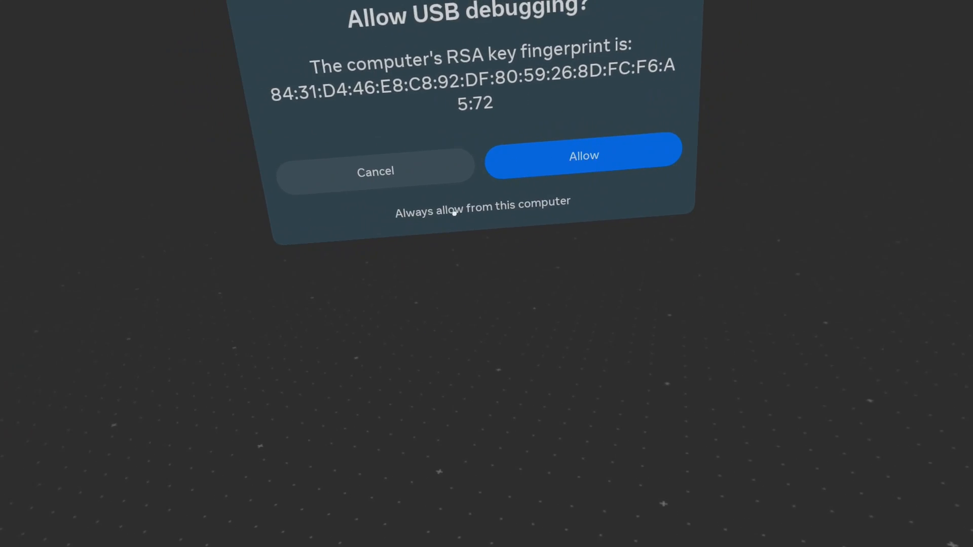
left_click(582, 154)
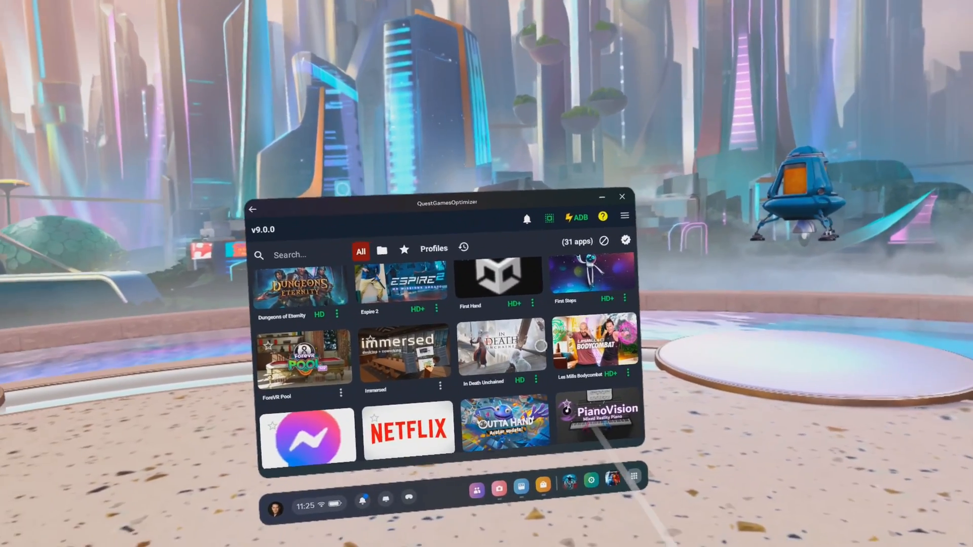
Scroll through the 31-app grid showing HD and HD+ profile badges.
scroll("down", 3)
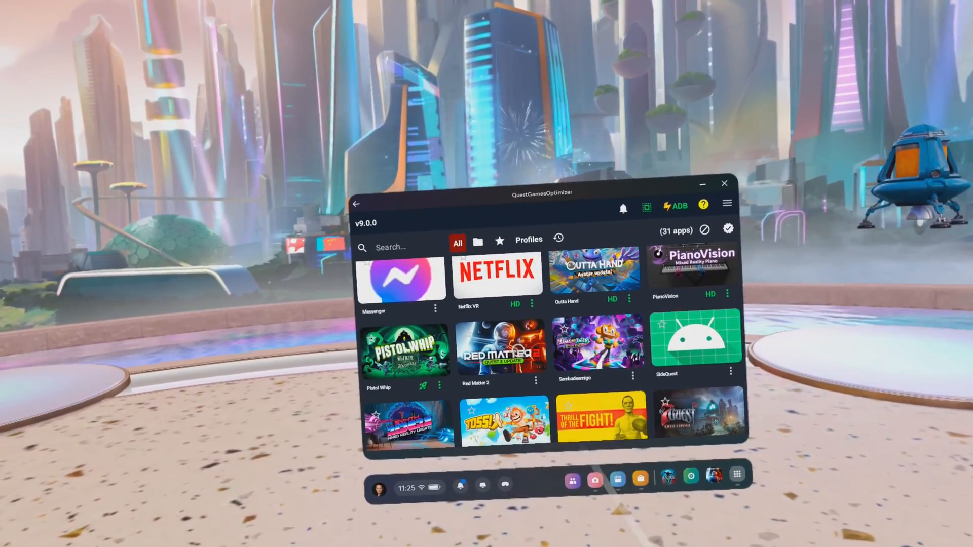
scroll("down", 3)
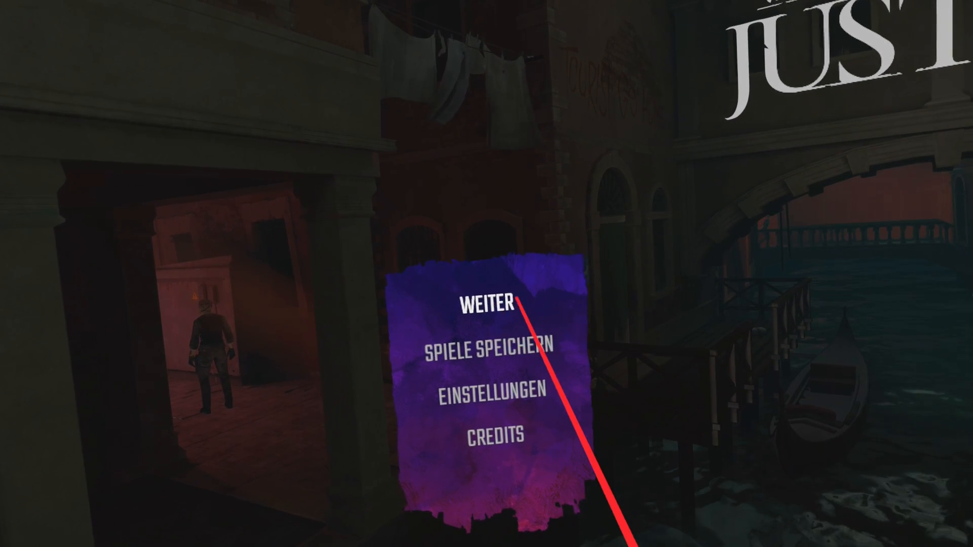
Select WEITER in the pause menu to resume gameplay.
left_click(486, 303)
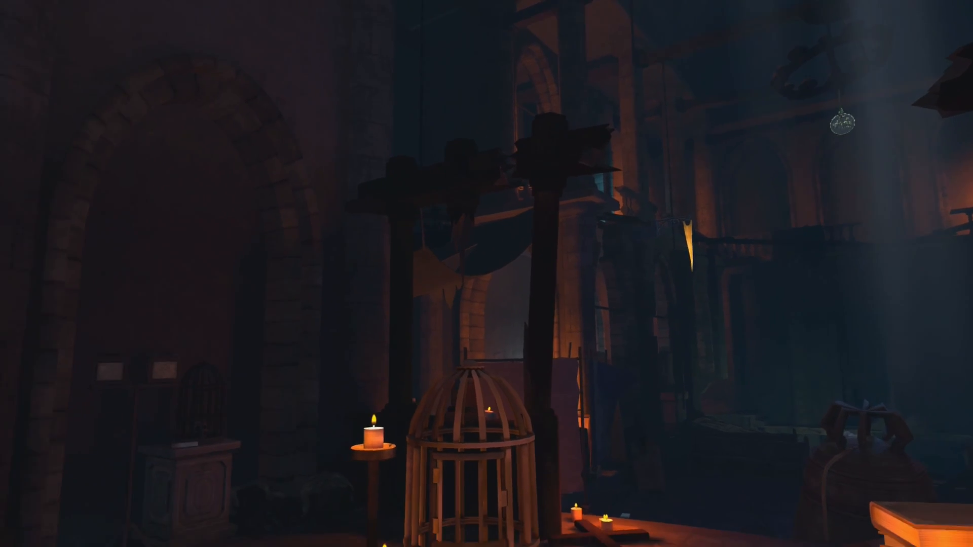